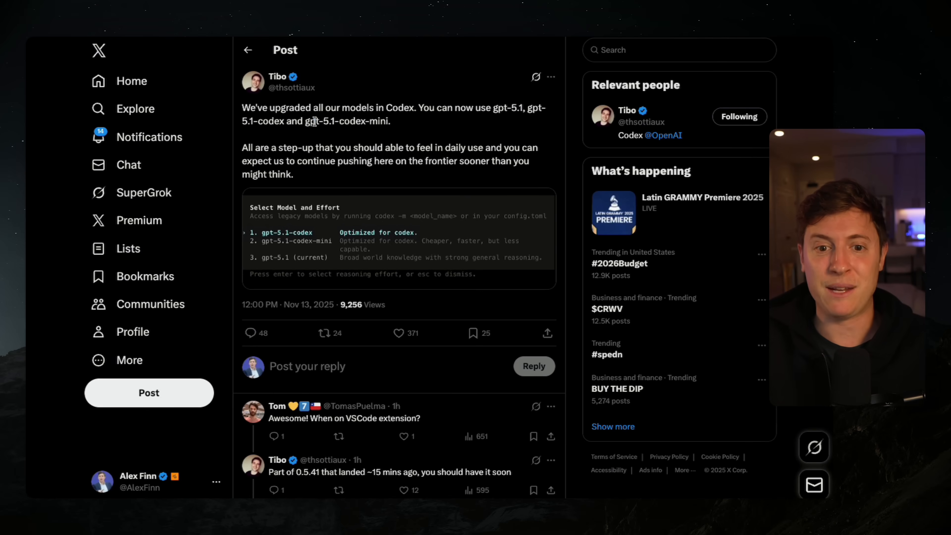
Show the installed extensions list with Codex, Claude Code and Ayu.
double_click(346, 120)
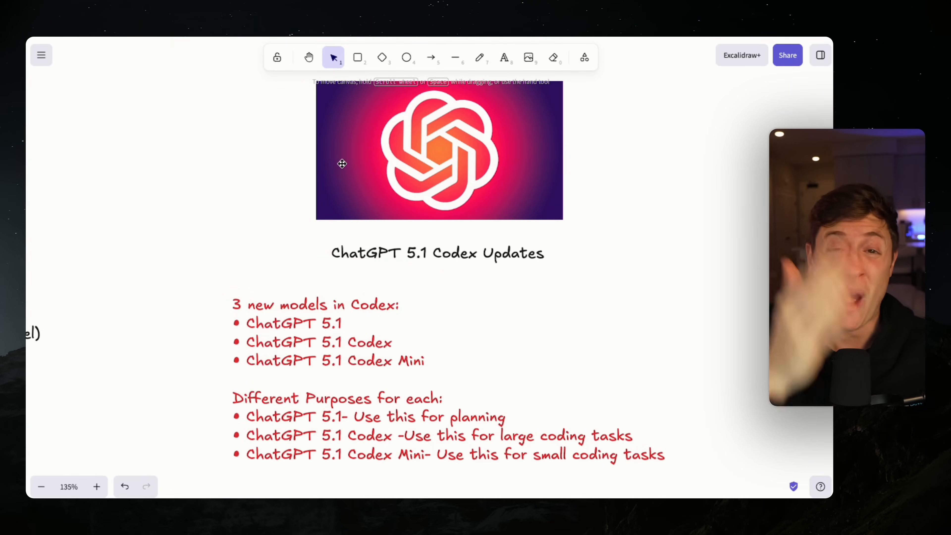
scroll("down", 3)
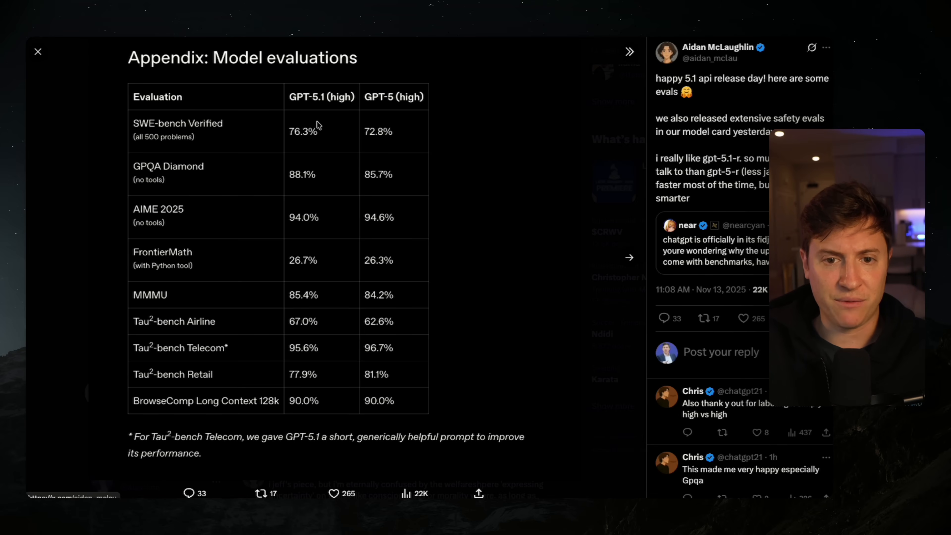
mouse_move(432, 105)
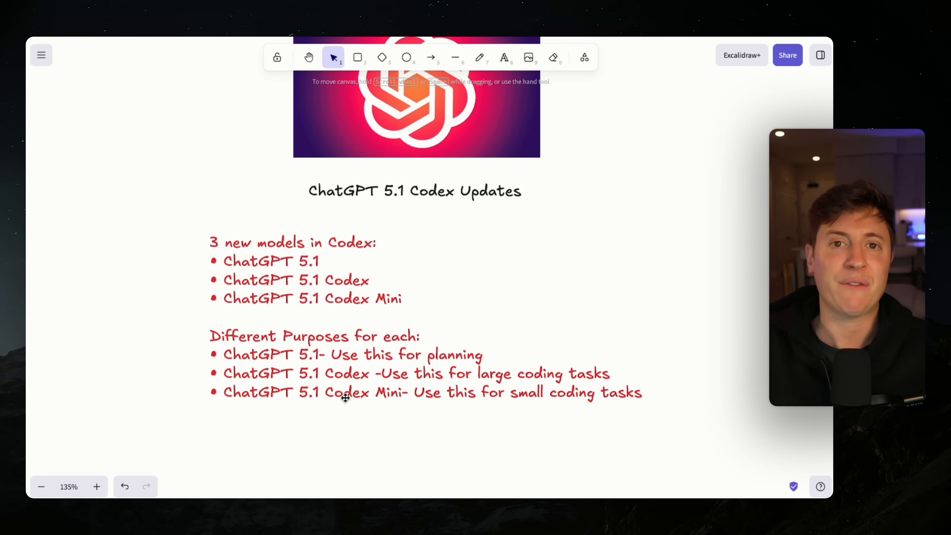
mouse_move(252, 395)
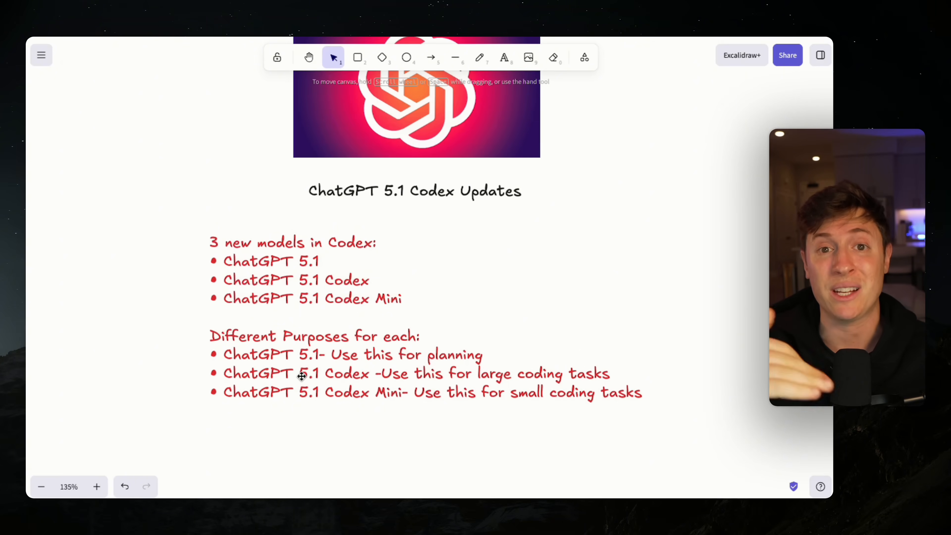
mouse_move(254, 383)
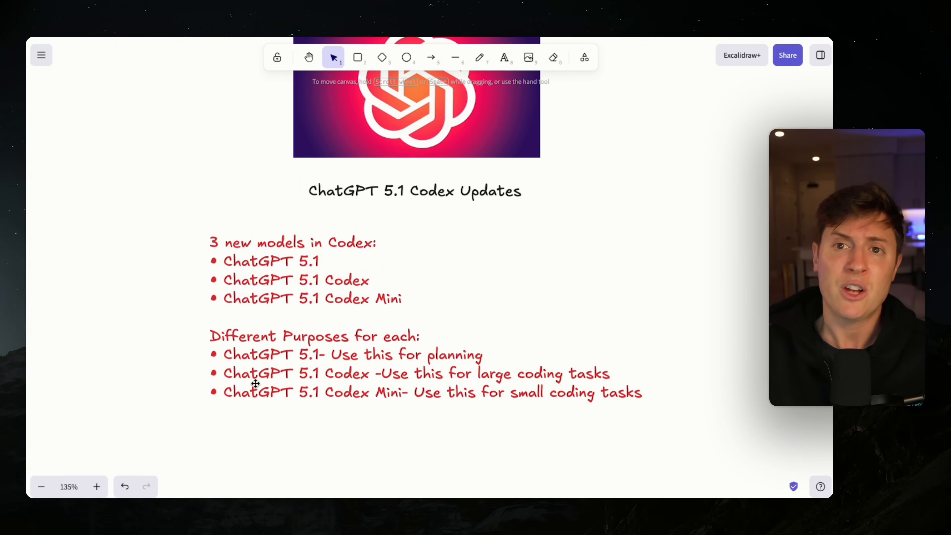
mouse_move(410, 443)
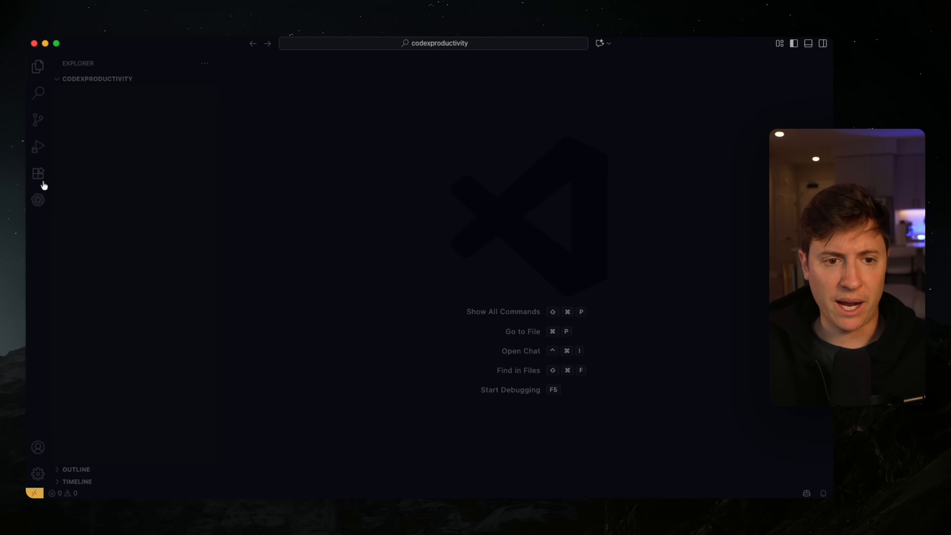
left_click(37, 173)
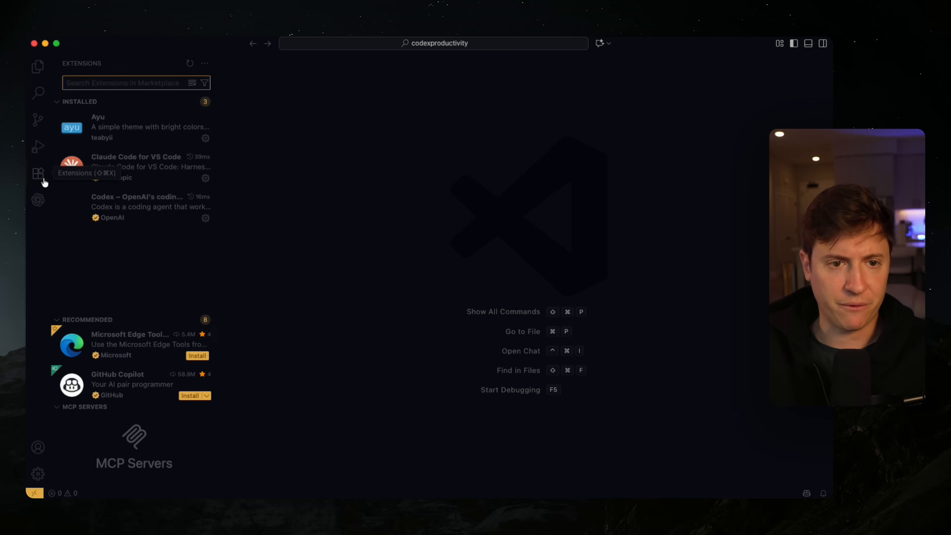
mouse_move(137, 206)
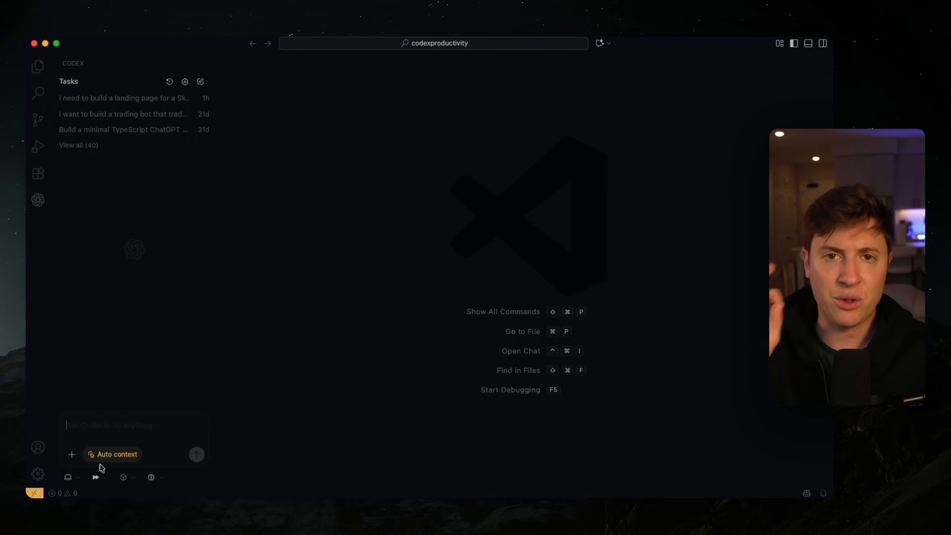
Confirm Codex is set to work locally and switch it into Chat mode.
left_click(68, 476)
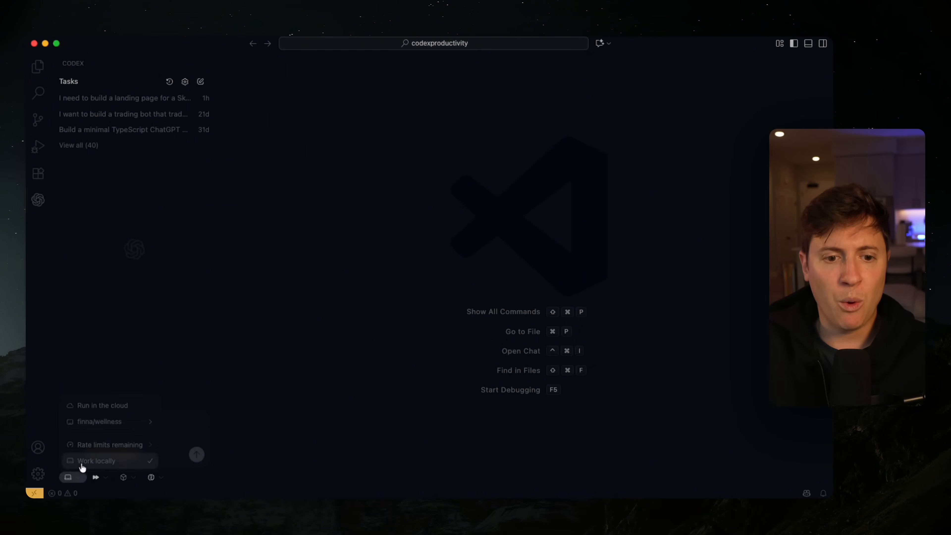
mouse_move(297, 349)
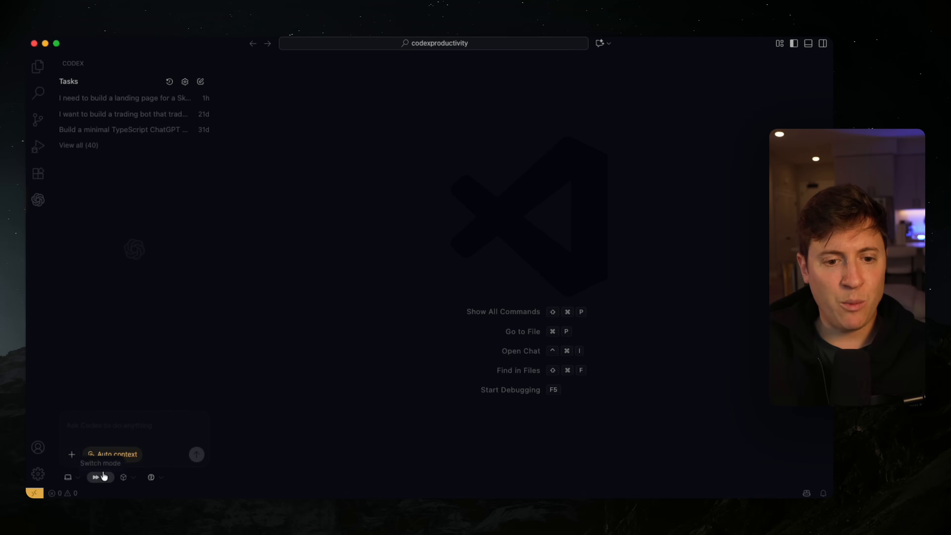
left_click(100, 477)
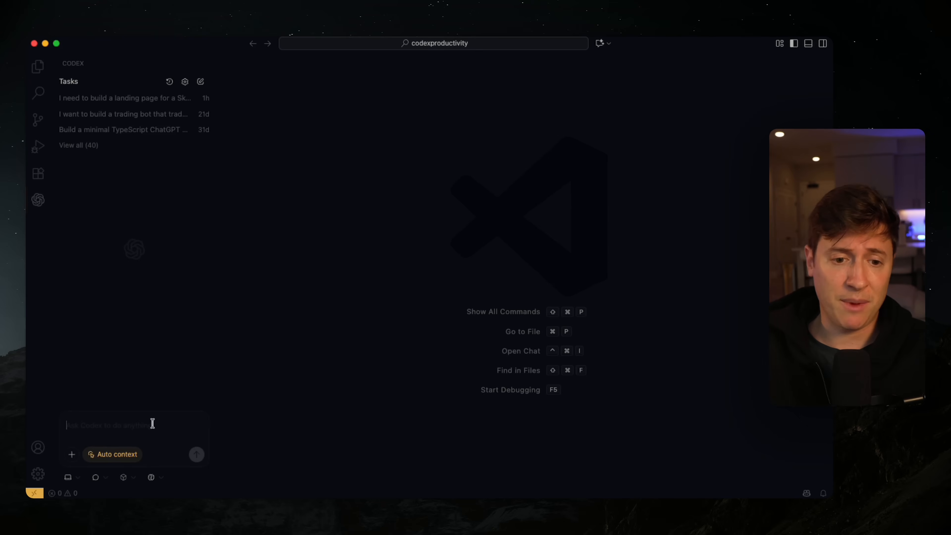
Send Codex a request to plan a full productivity app with kanban board, todos and calendar.
type("I want to build a full suite productivity app. I want it to have a kanban board, todo list, and calendar. I want to use NextJS and Tailwind v3. I want it to look clean with a minimal design that doesn't look like an AI made it. Use local storage for now")
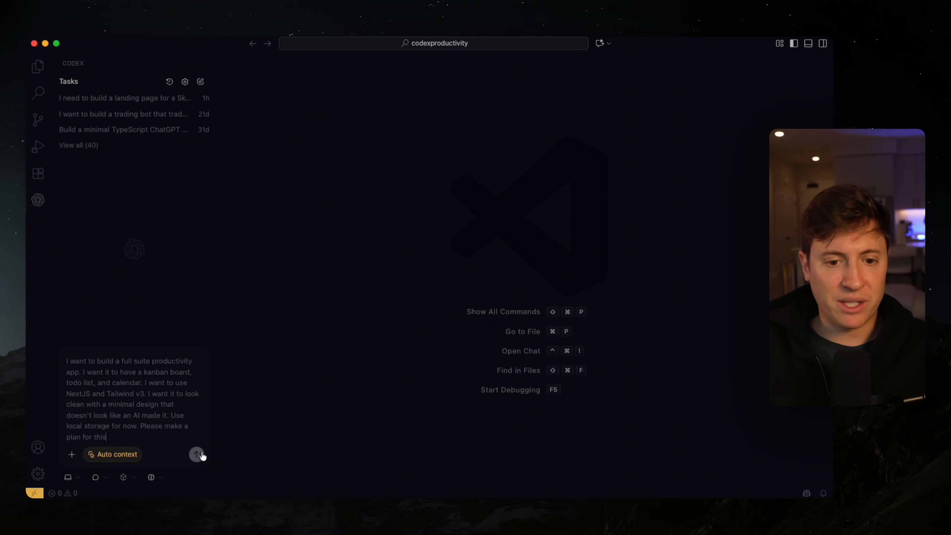
left_click(197, 455)
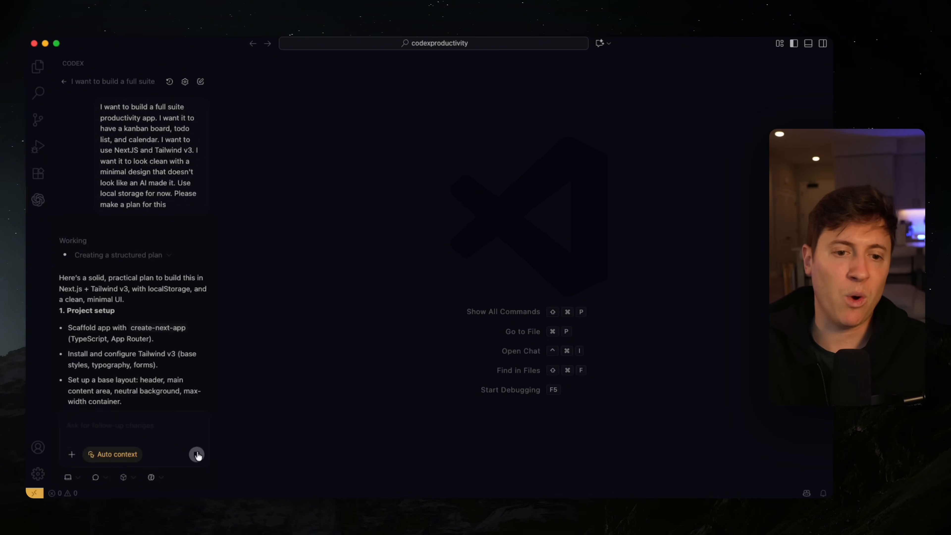
Read through Codex's finished build plan down to the testing checklist.
scroll("down", 3)
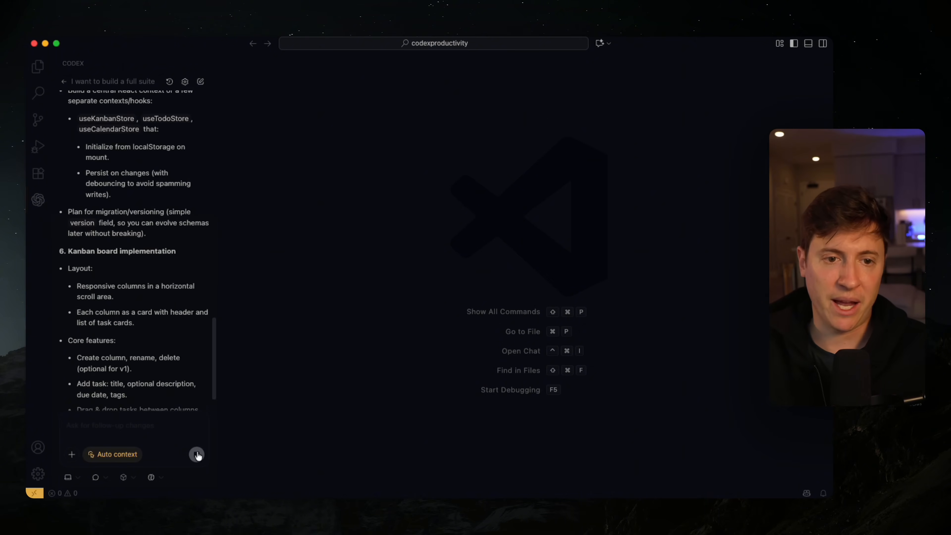
scroll("down", 3)
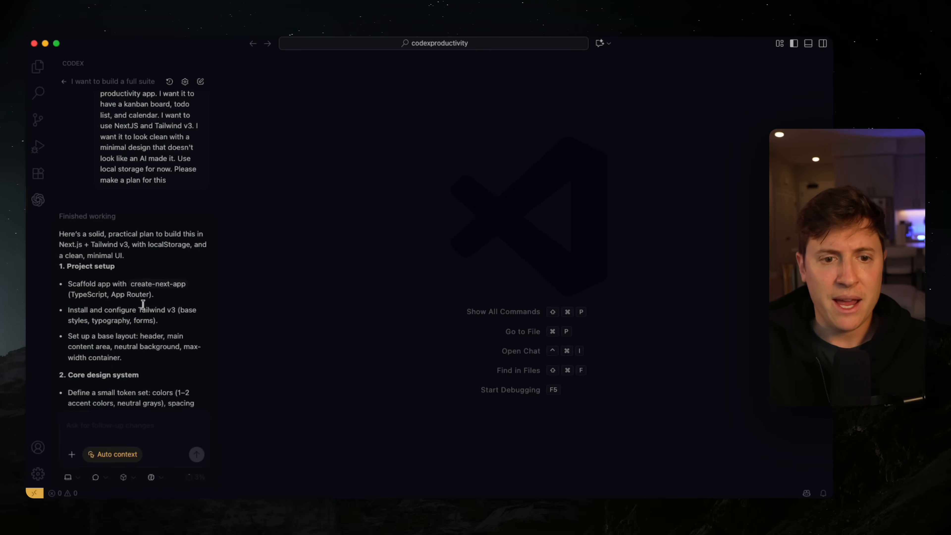
scroll("down", 3)
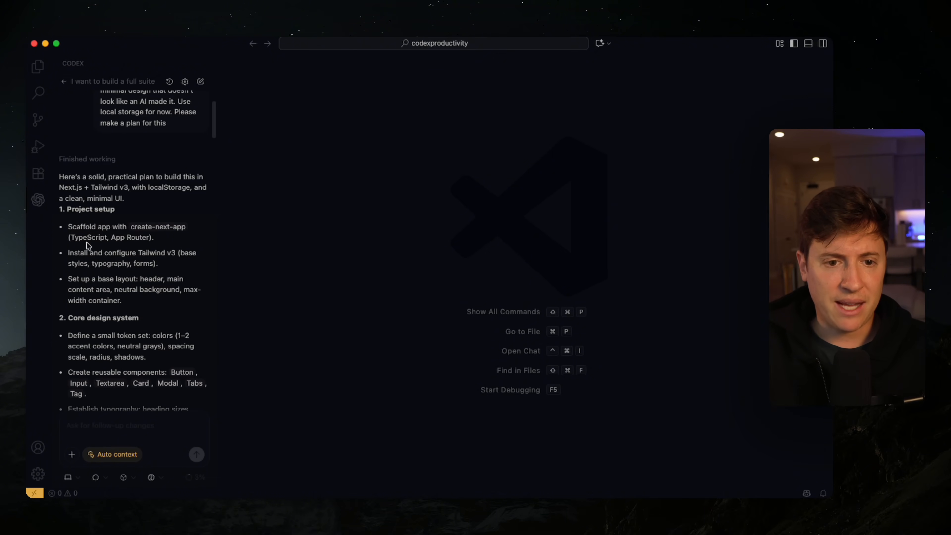
scroll("down", 3)
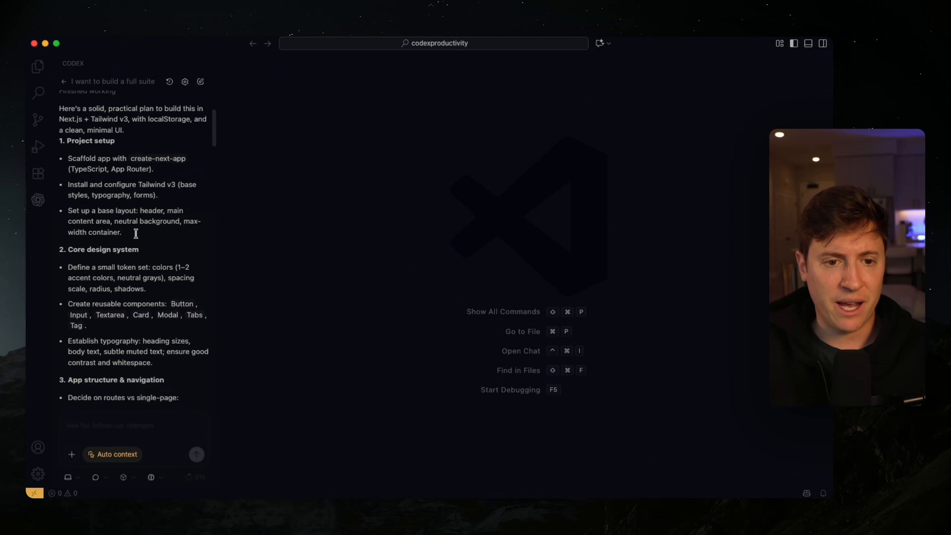
scroll("down", 3)
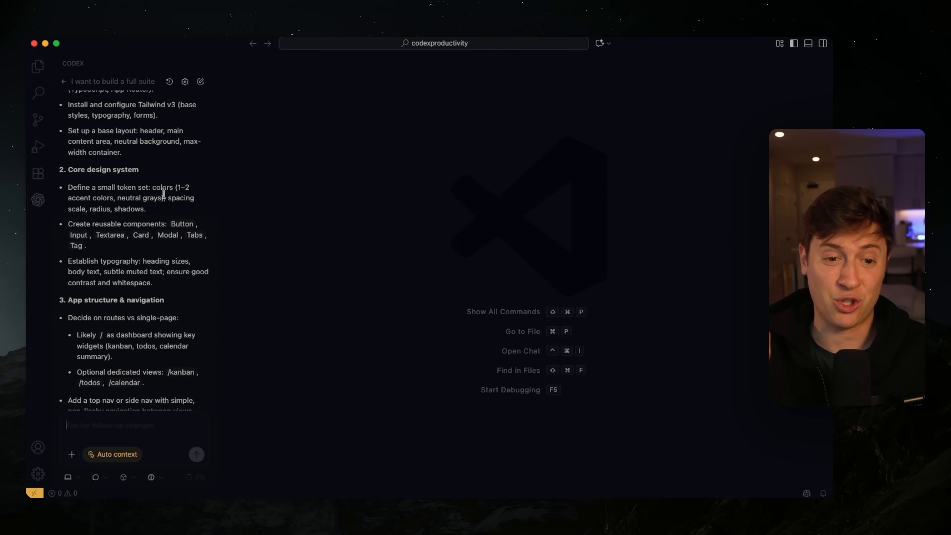
mouse_move(156, 208)
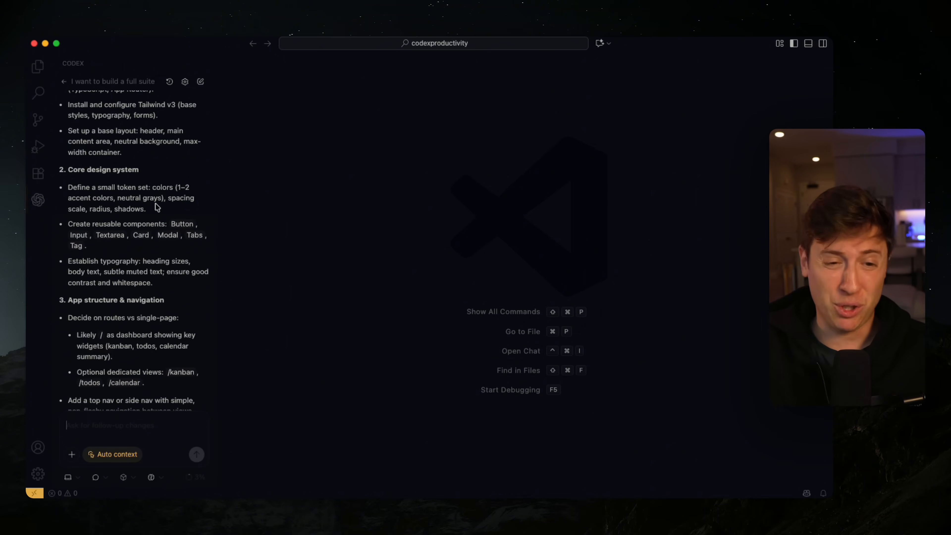
scroll("down", 3)
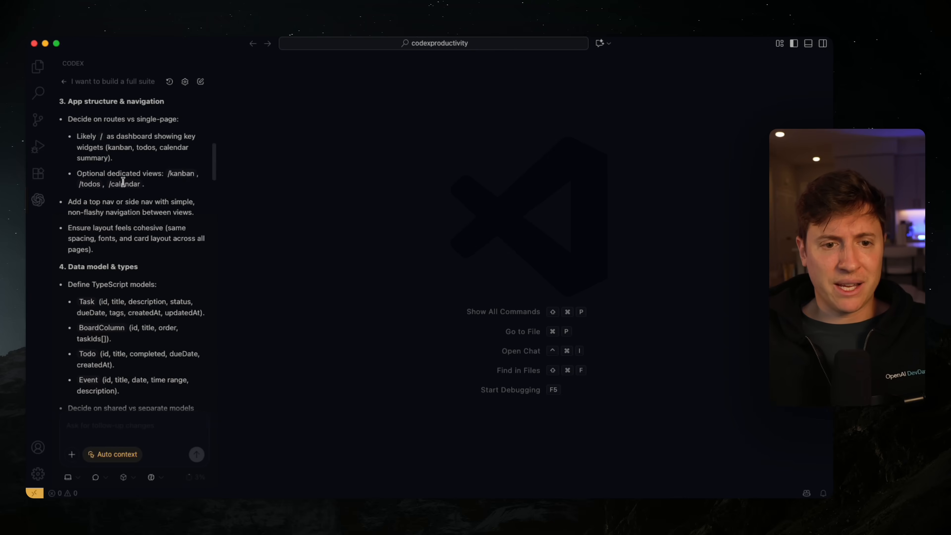
scroll("down", 3)
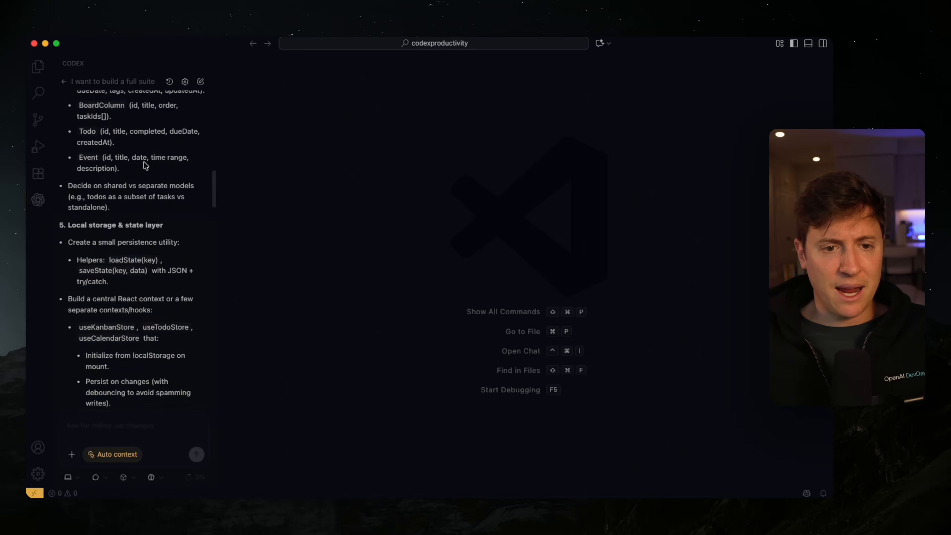
scroll("down", 3)
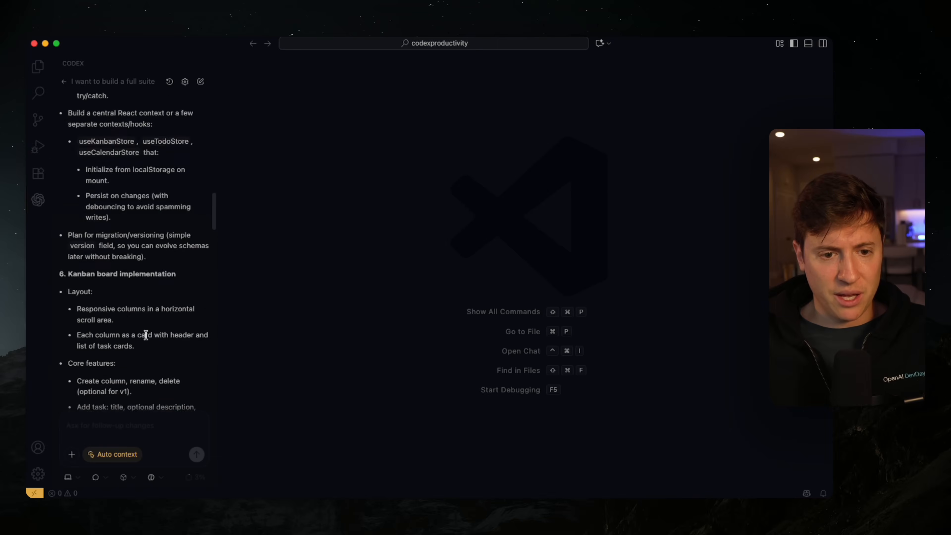
scroll("down", 3)
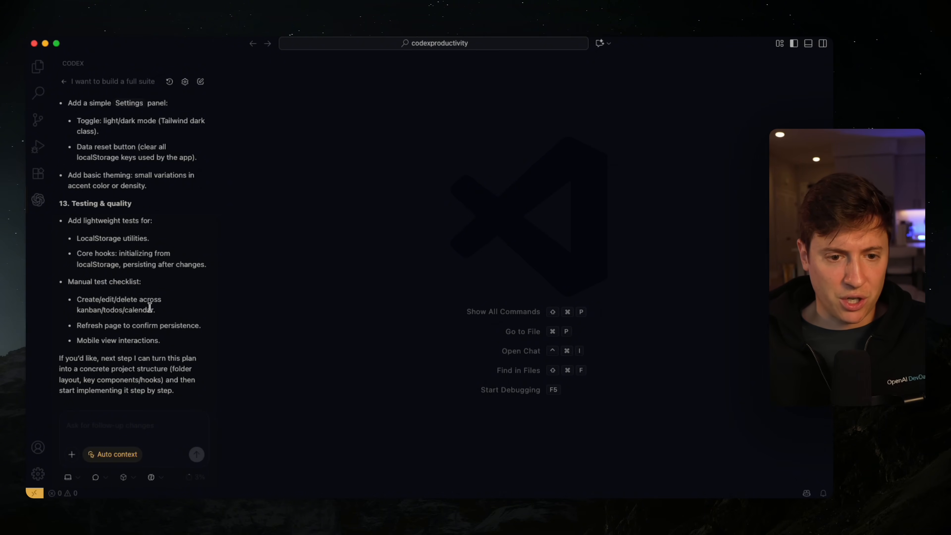
Switch Codex into Agent mode with full access and confirm it.
left_click(96, 477)
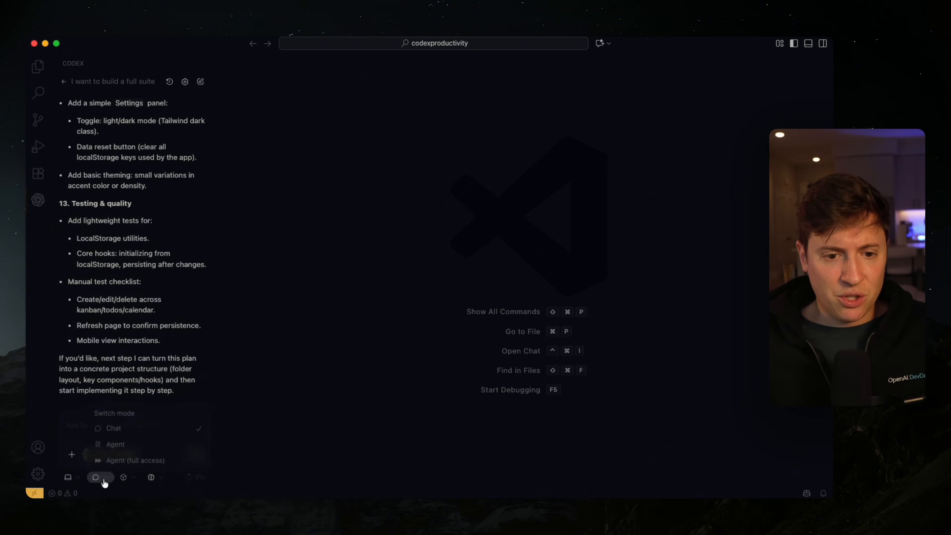
mouse_move(135, 460)
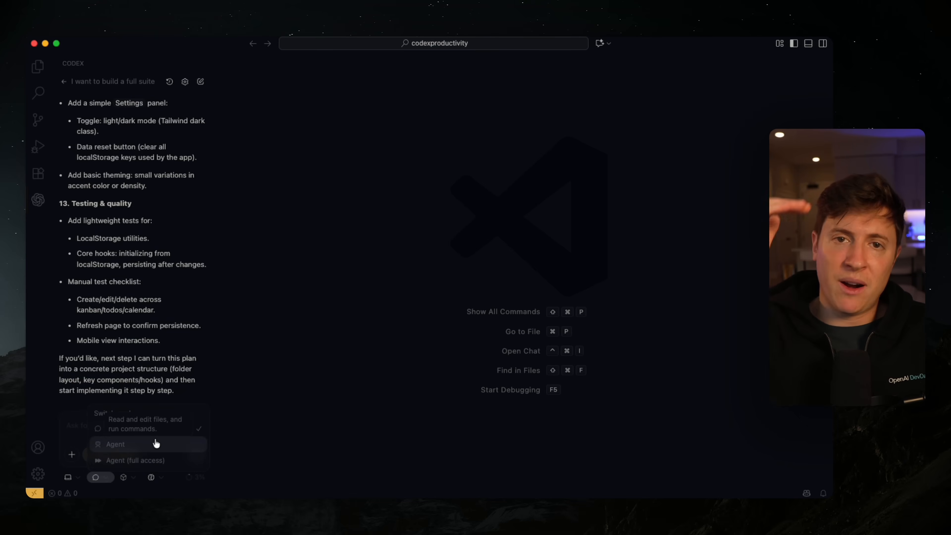
left_click(136, 459)
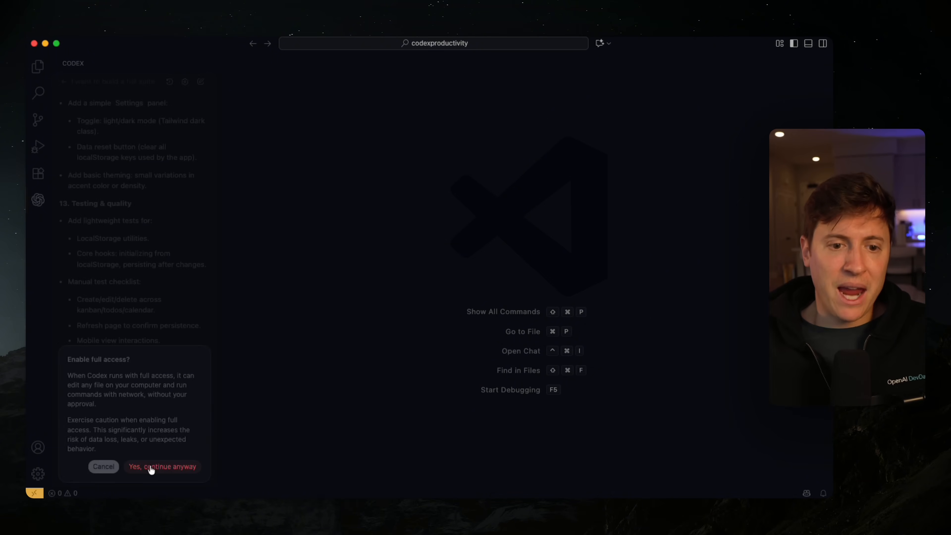
left_click(162, 466)
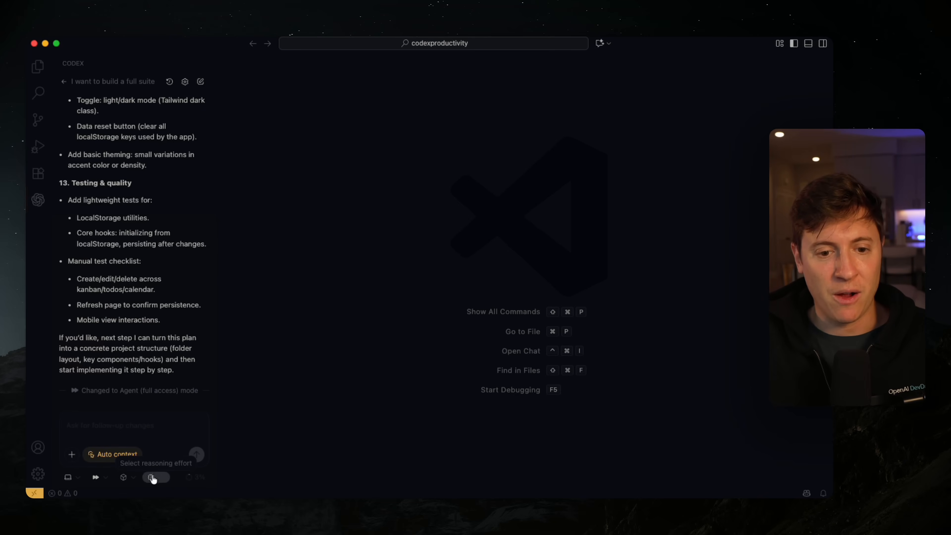
Tell Codex 'this plan looks great, please build it out' and send it.
left_click(124, 477)
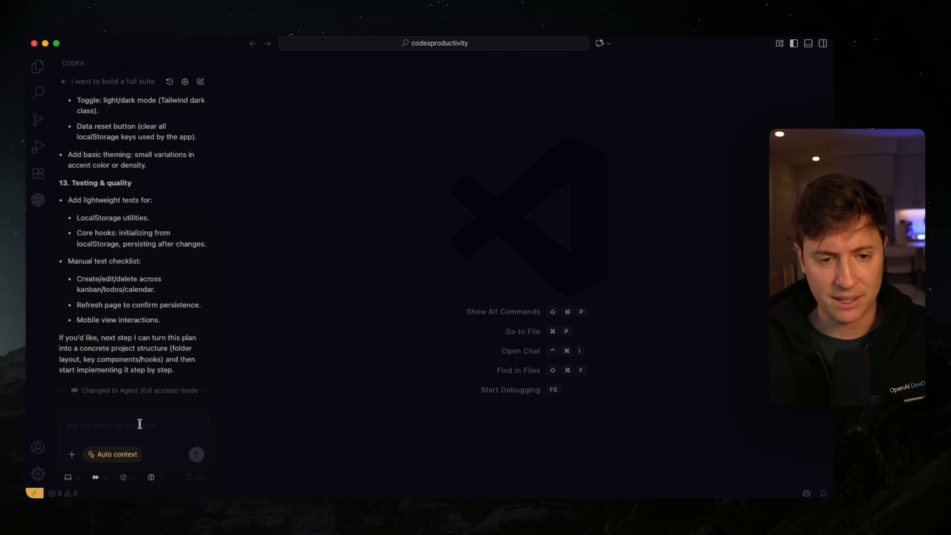
type("this plan looks great")
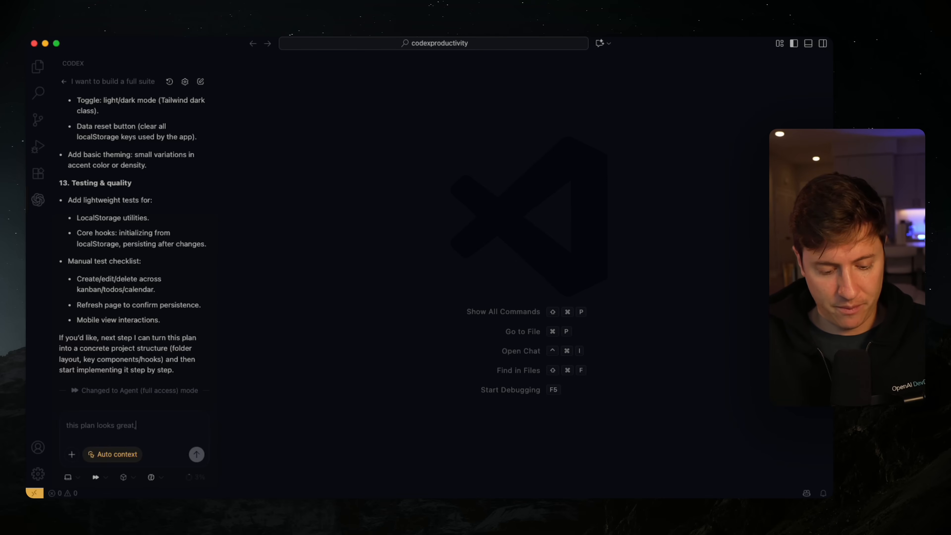
type(", please build it out")
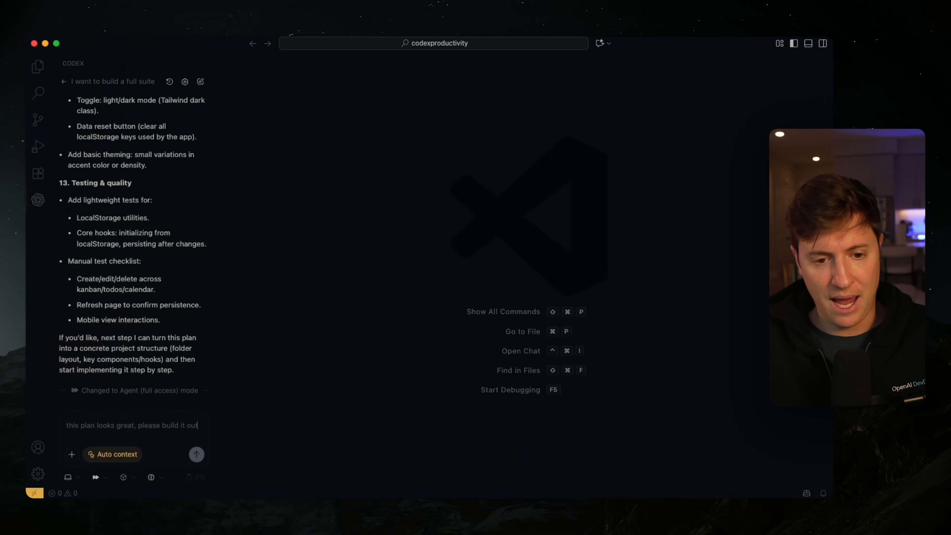
left_click(197, 454)
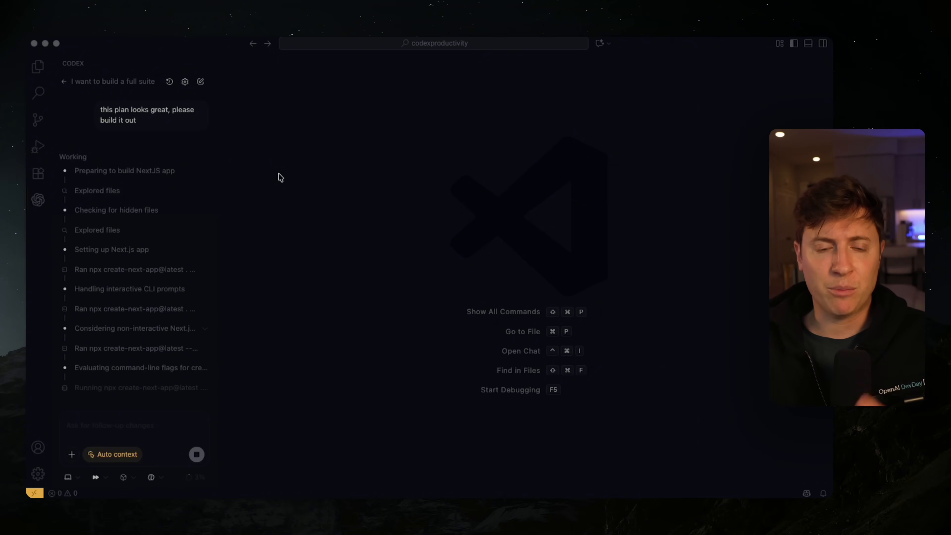
mouse_move(96, 398)
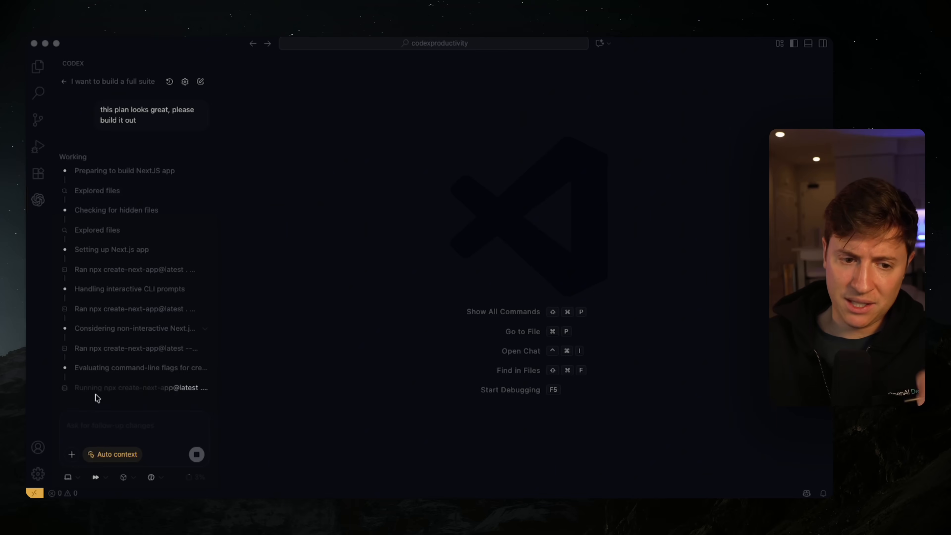
mouse_move(120, 395)
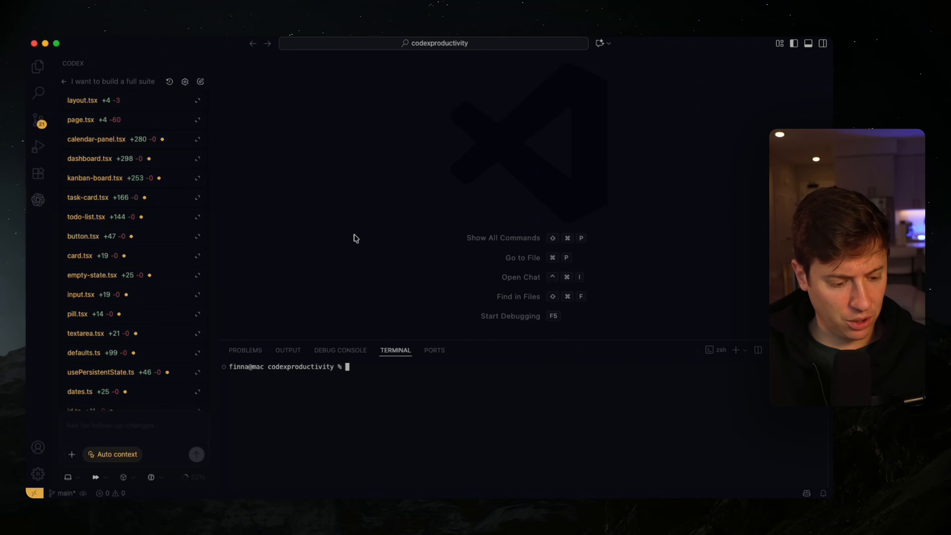
Run 'npm run dev' in the terminal to start the app's dev server.
type("n")
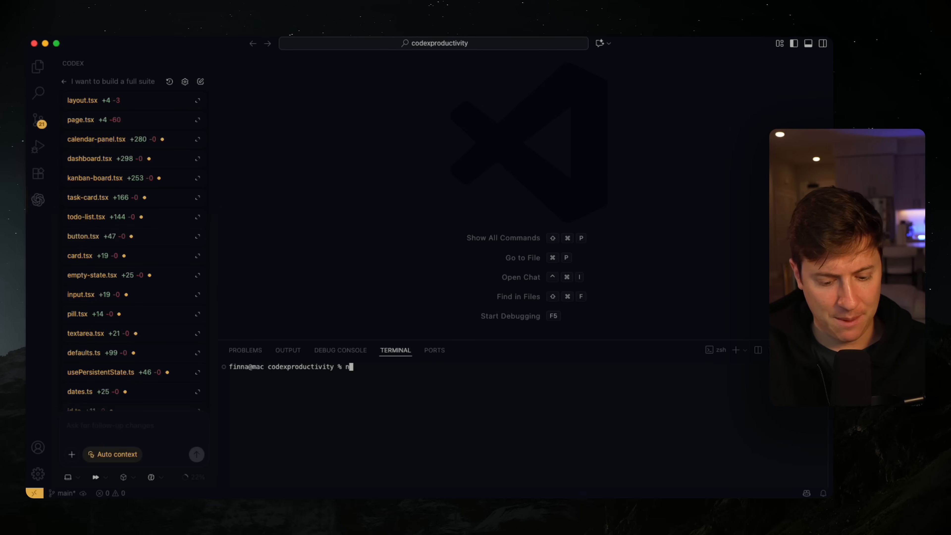
type("pm run dev")
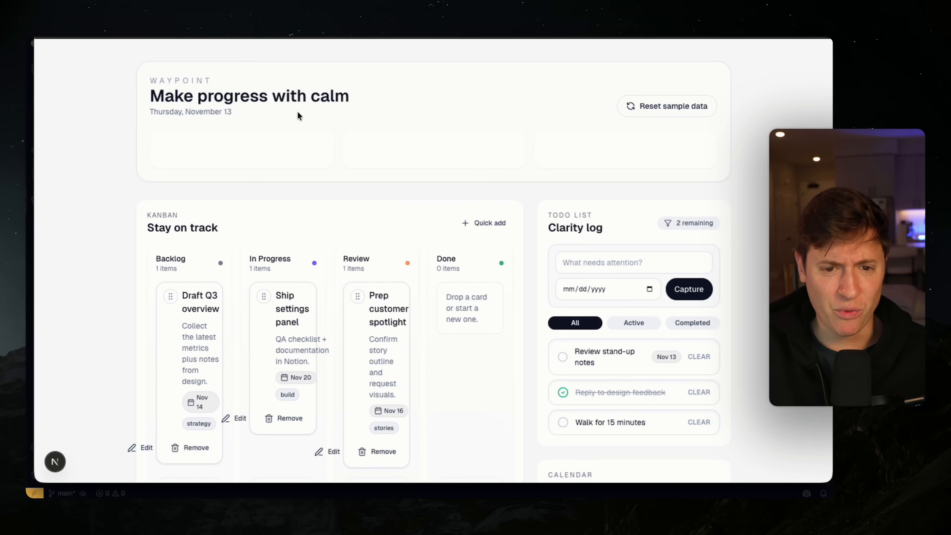
mouse_move(445, 114)
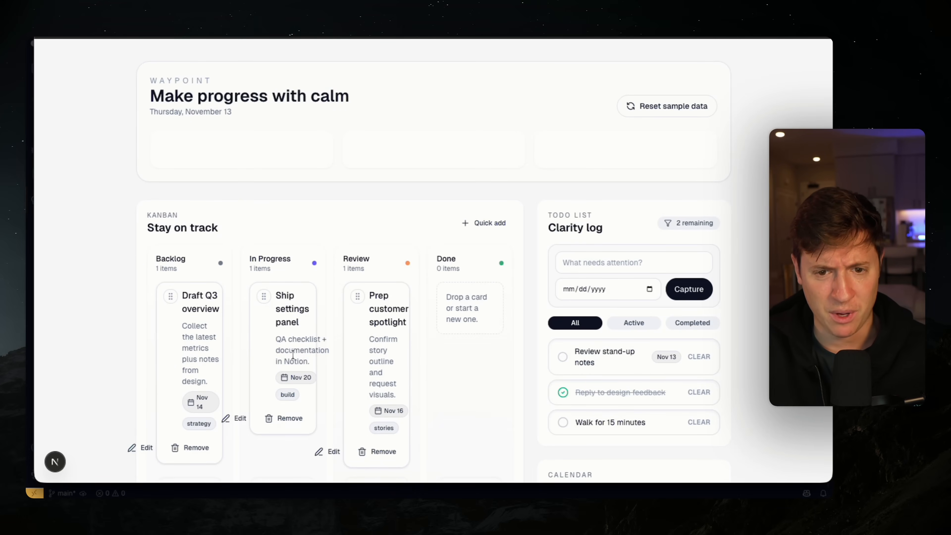
mouse_move(150, 324)
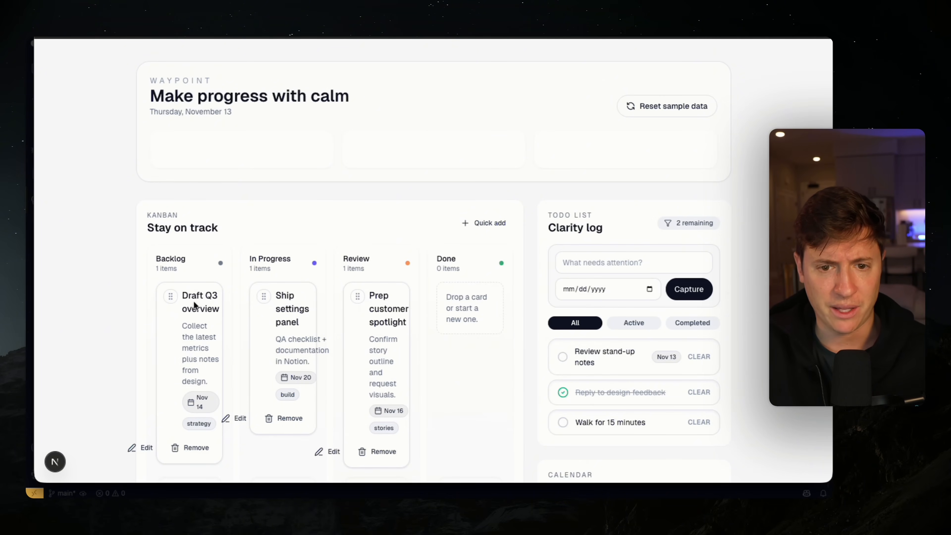
mouse_move(313, 327)
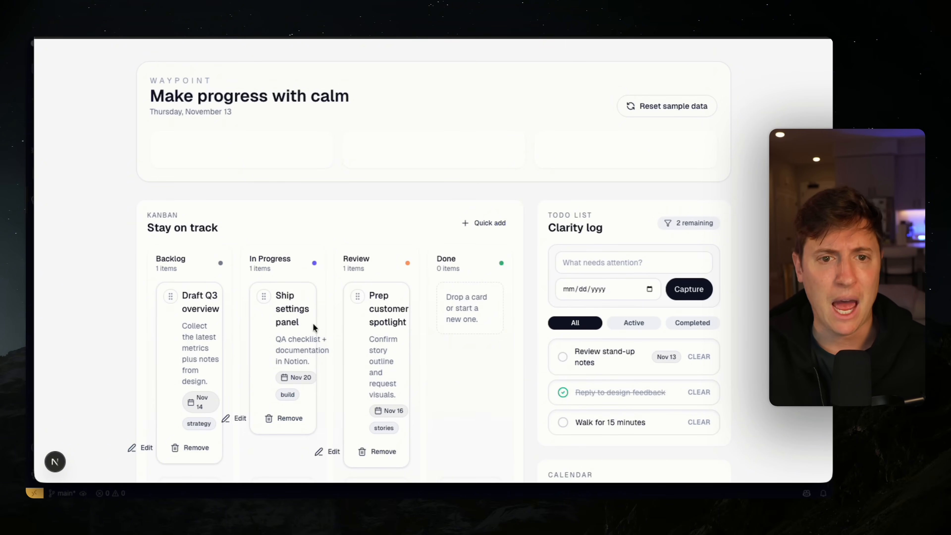
scroll("down", 3)
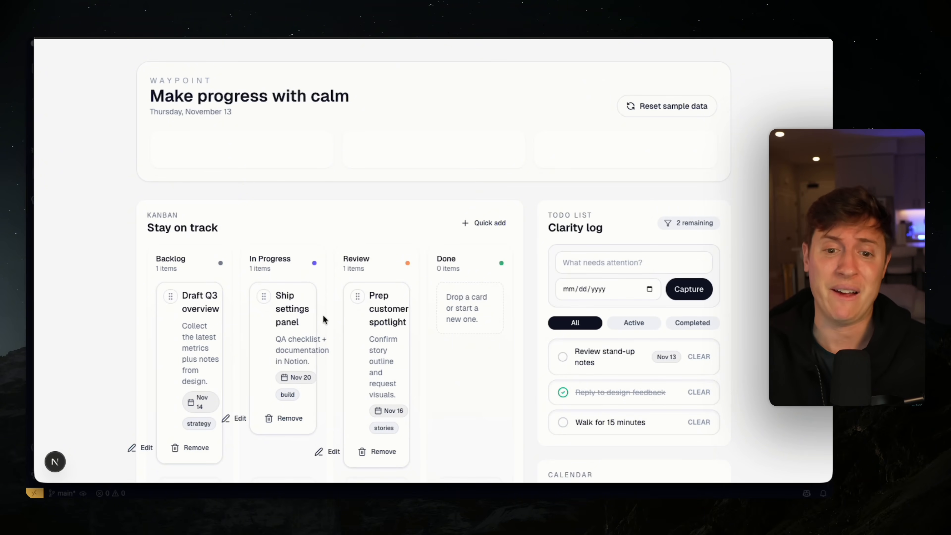
scroll("down", 3)
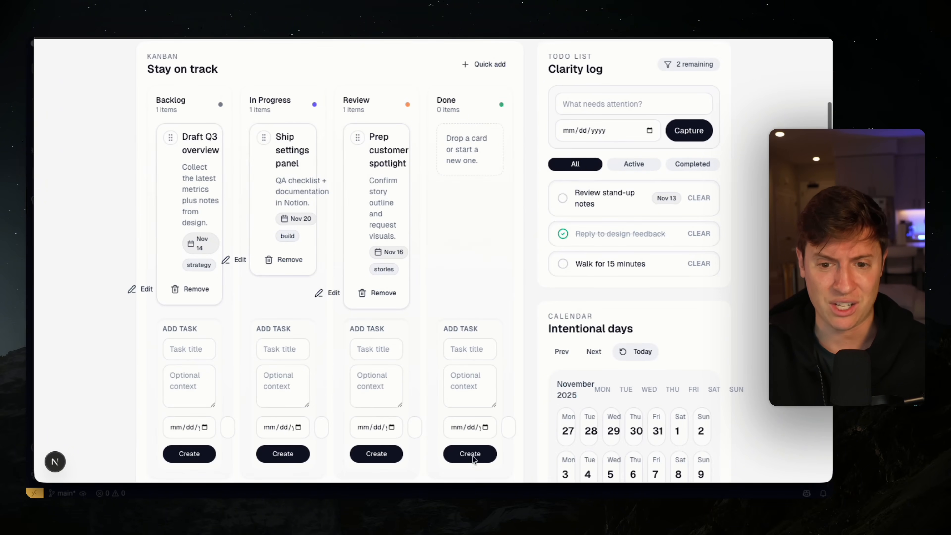
scroll("down", 3)
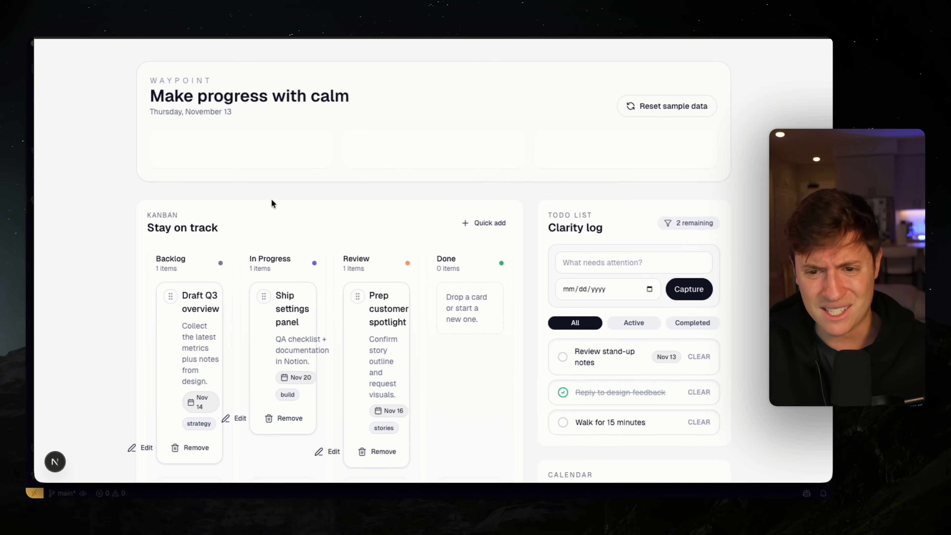
mouse_move(671, 189)
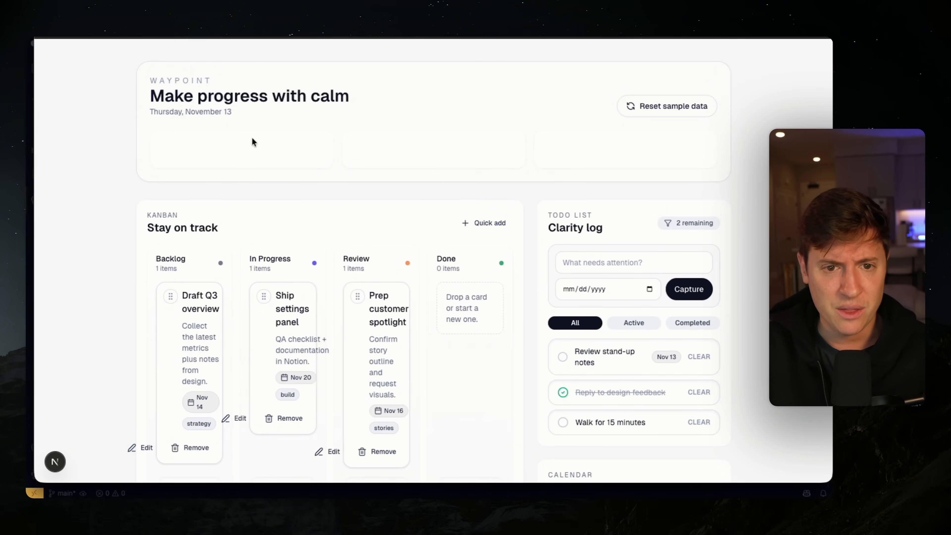
mouse_move(140, 153)
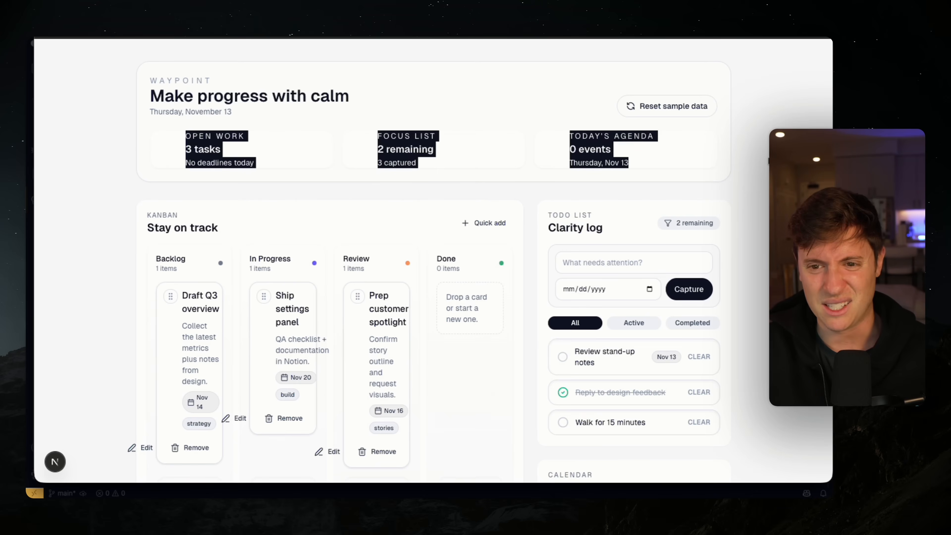
scroll("down", 3)
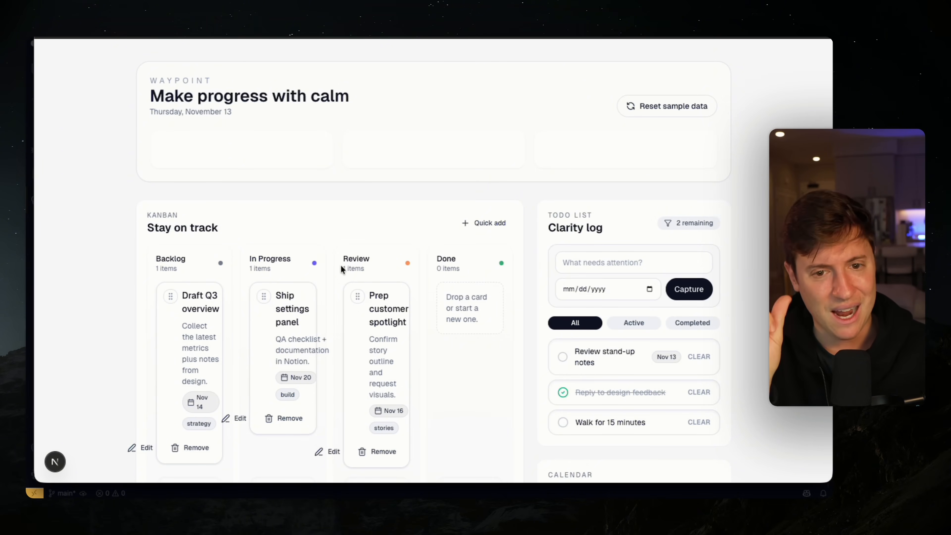
scroll("down", 3)
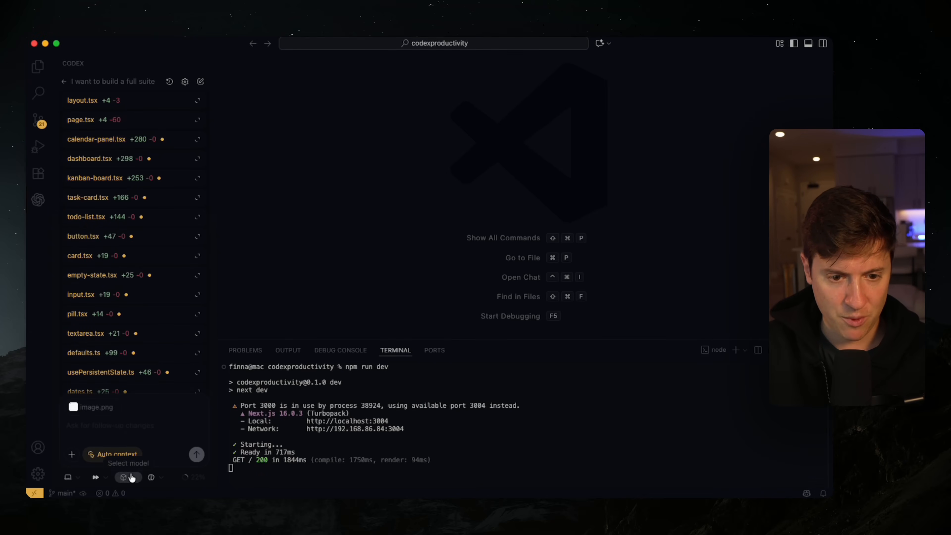
Write a follow-up asking Codex to fix the scrunched calendar 'so it looks nice'.
left_click(127, 462)
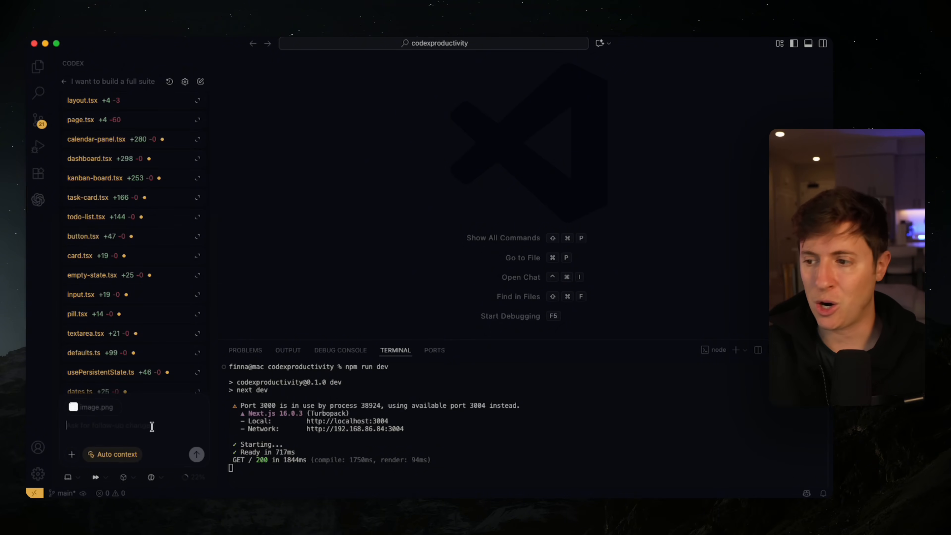
type("lo")
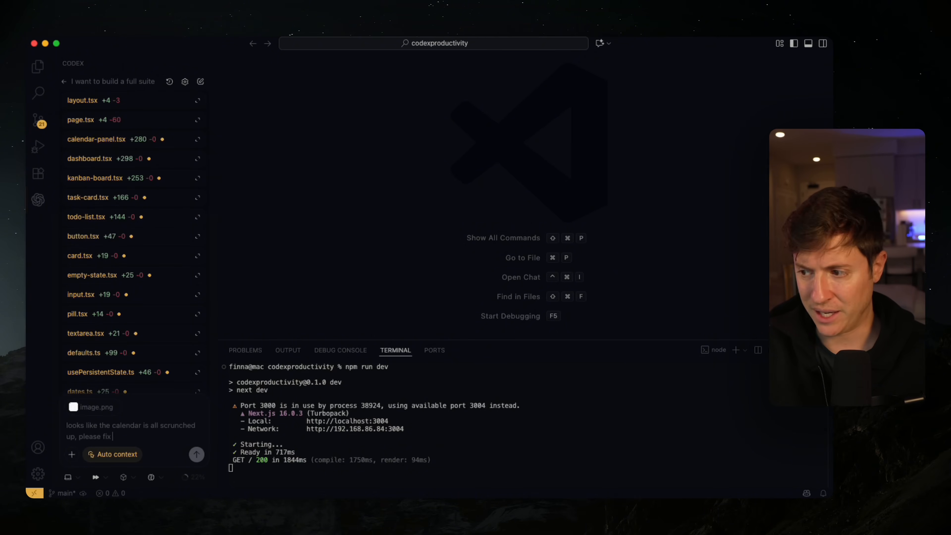
type("this so it looks nice")
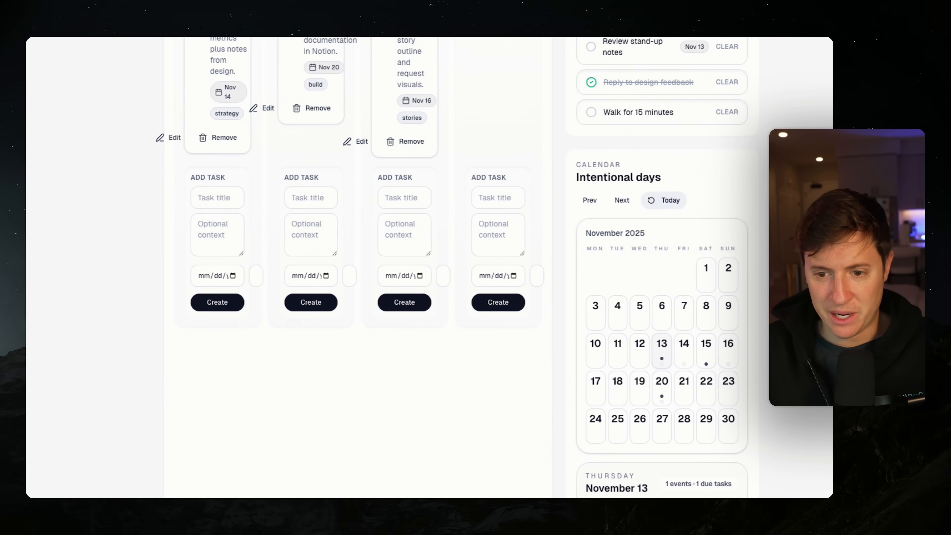
mouse_move(759, 237)
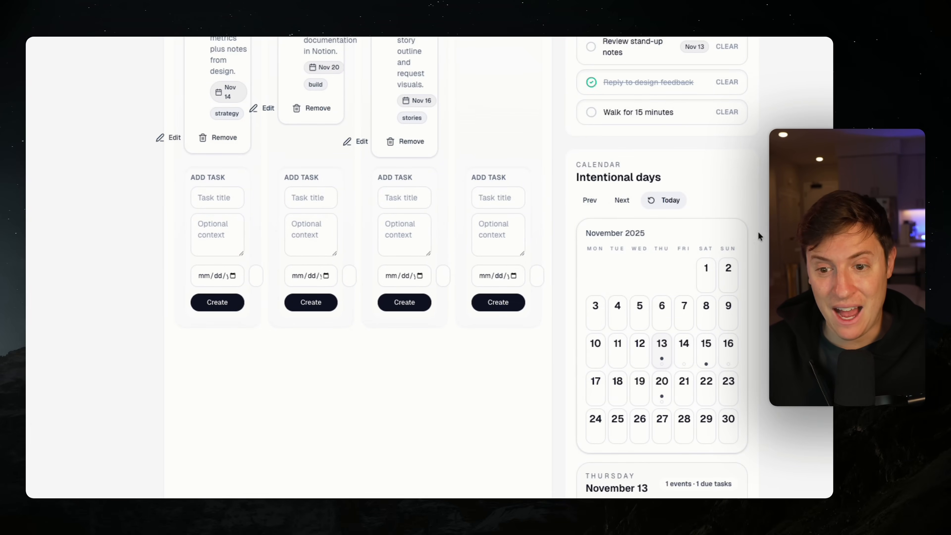
mouse_move(704, 364)
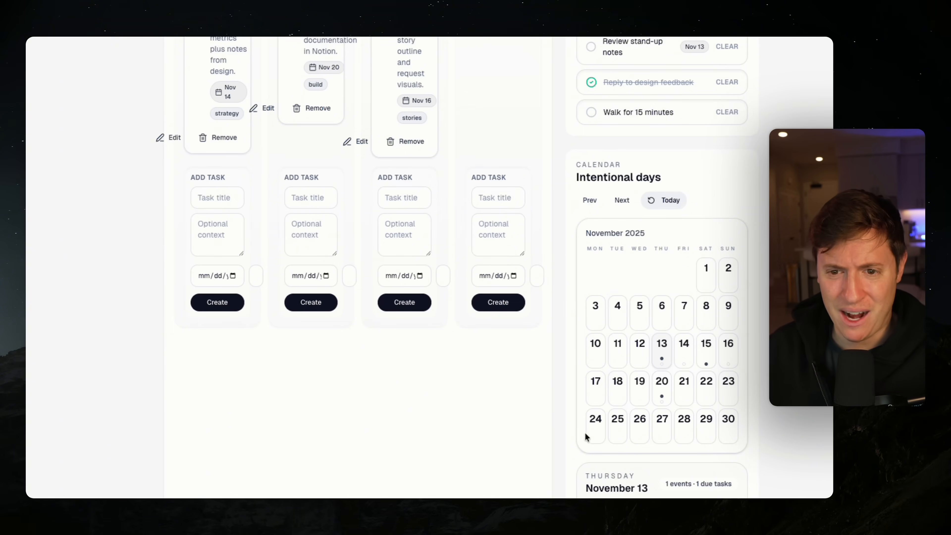
mouse_move(665, 290)
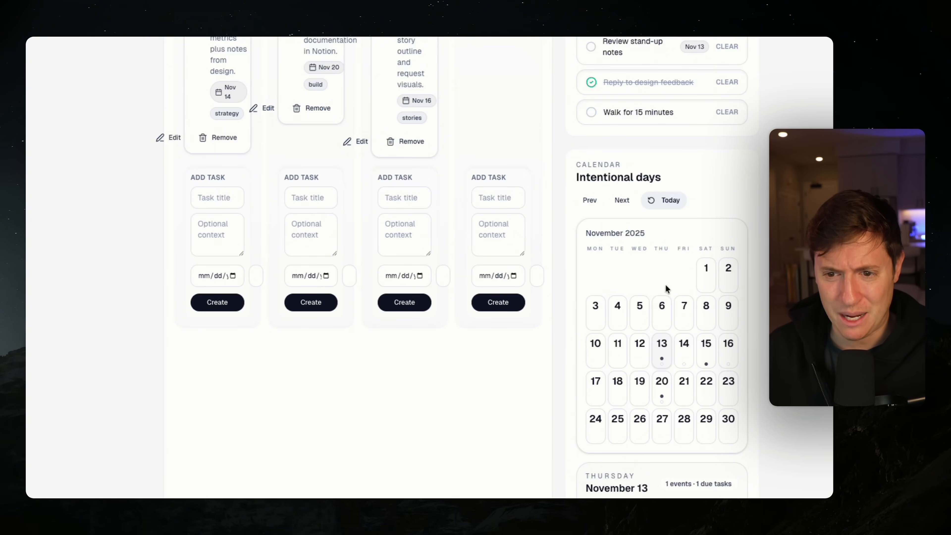
mouse_move(625, 197)
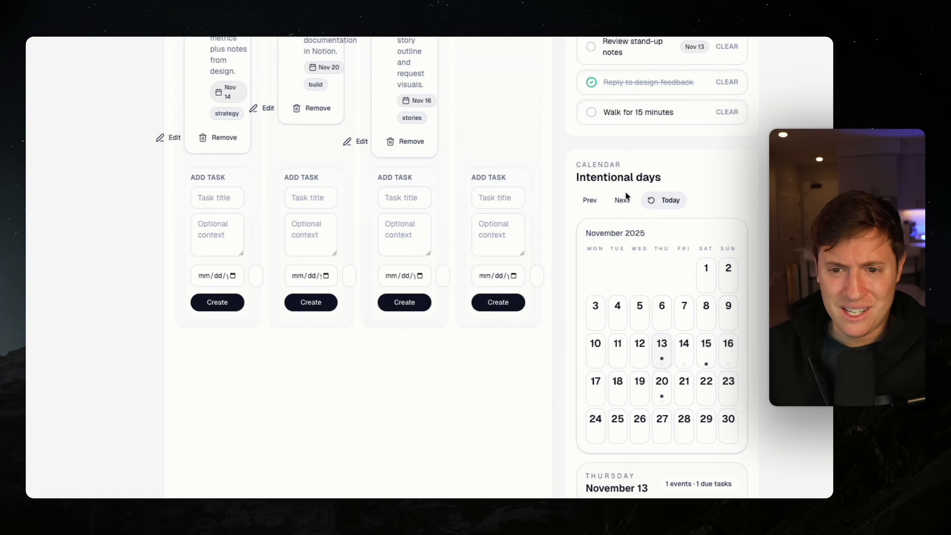
mouse_move(587, 185)
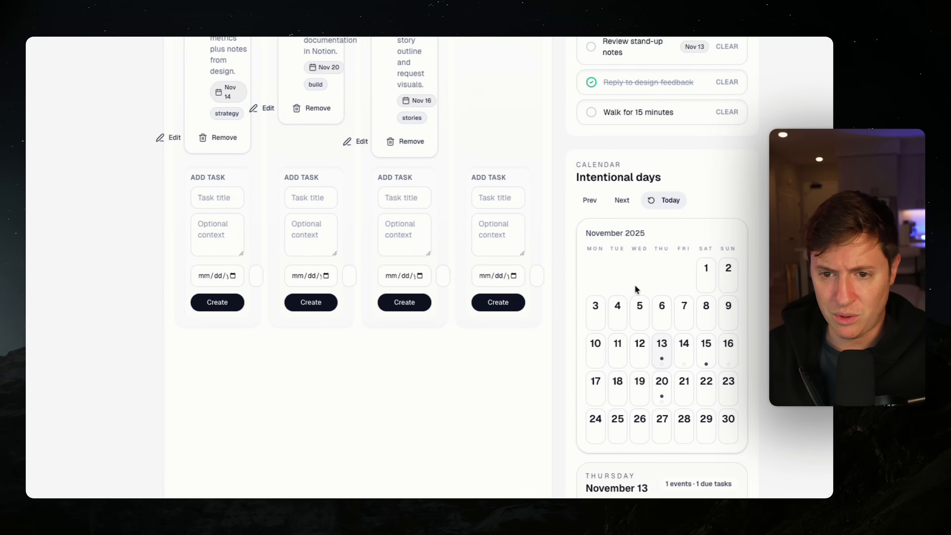
mouse_move(612, 194)
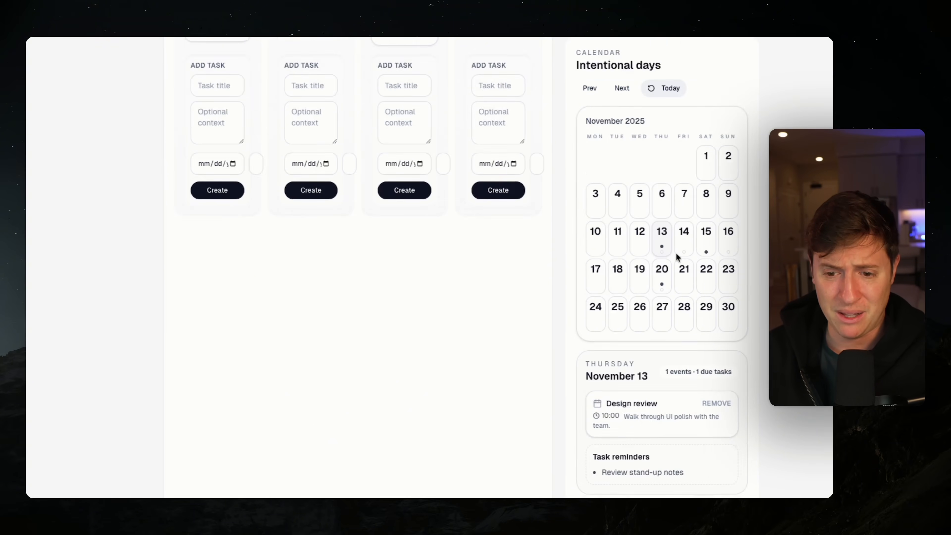
scroll("down", 3)
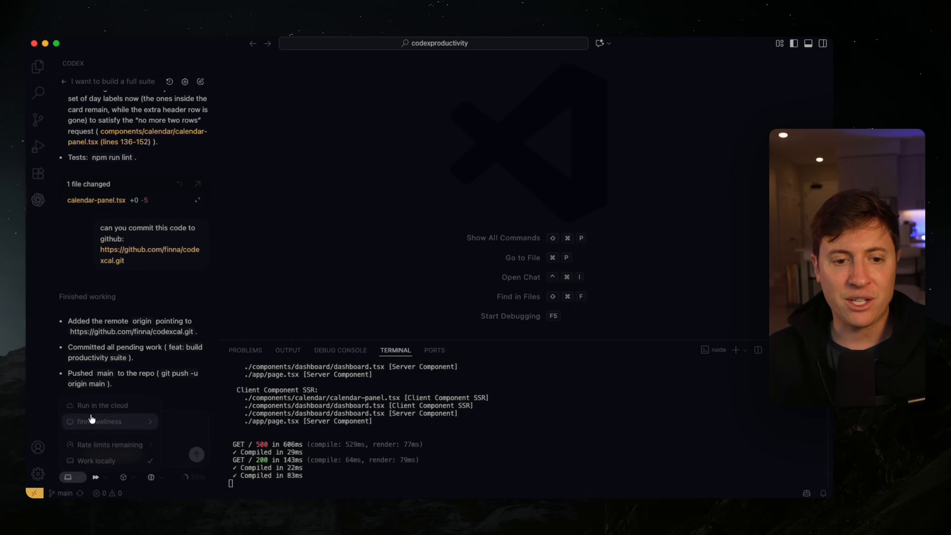
mouse_move(103, 405)
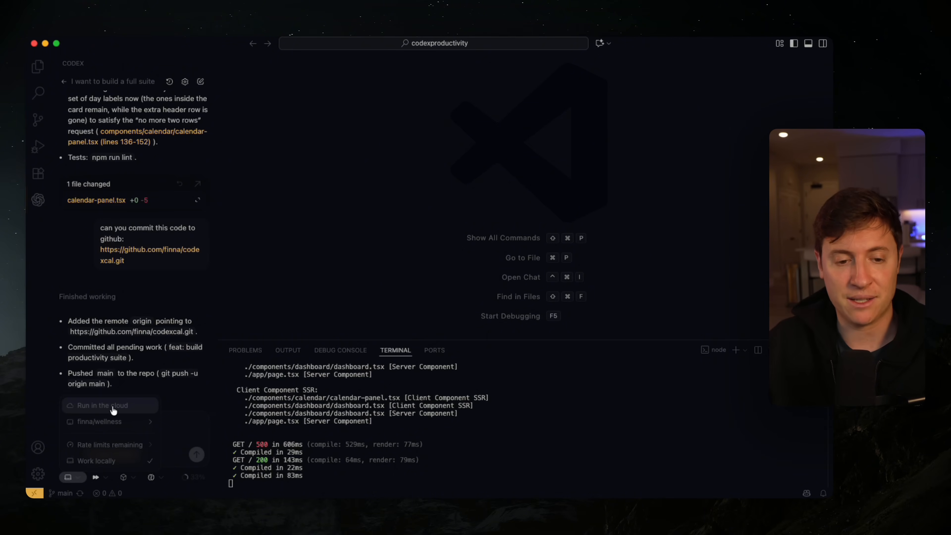
Set Codex tasks to run in the cloud.
left_click(109, 406)
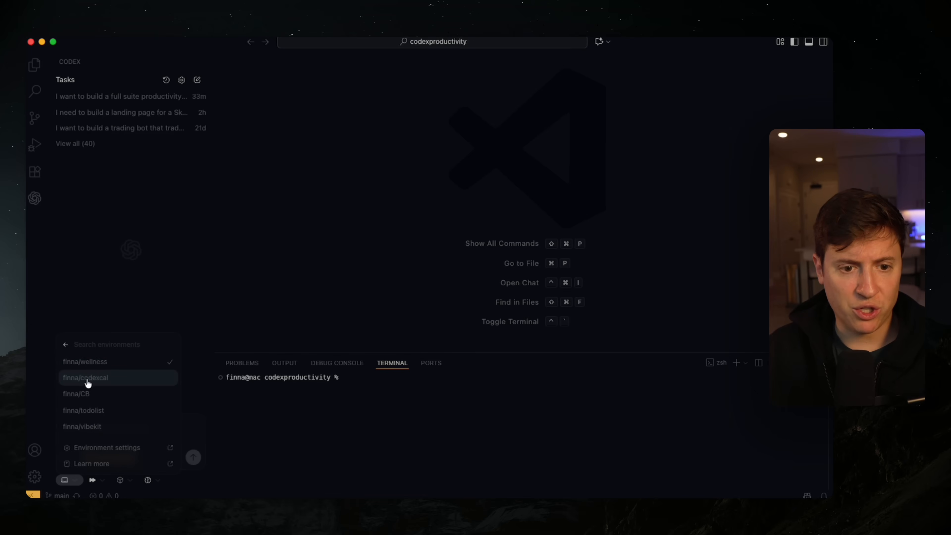
Choose the codexcal cloud environment and submit an 'Add a dark mode' task.
left_click(85, 377)
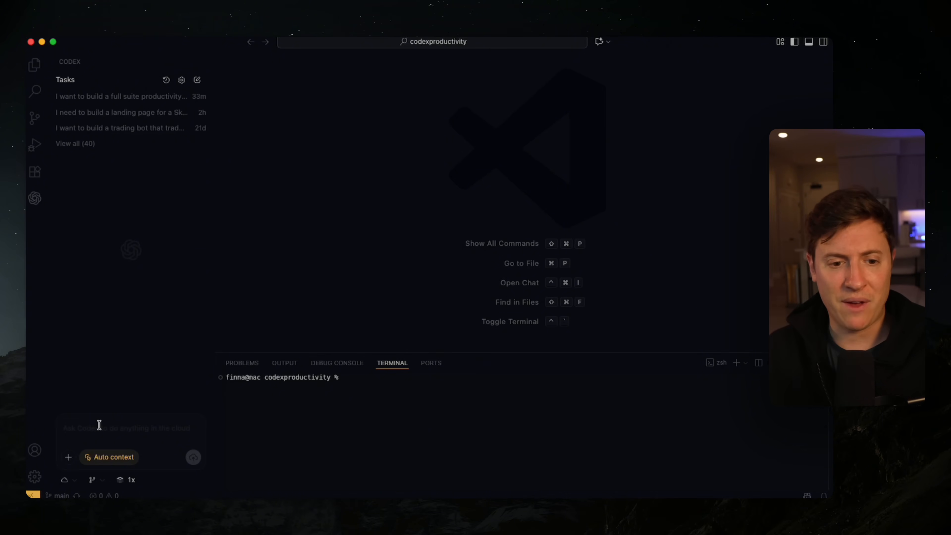
left_click(64, 479)
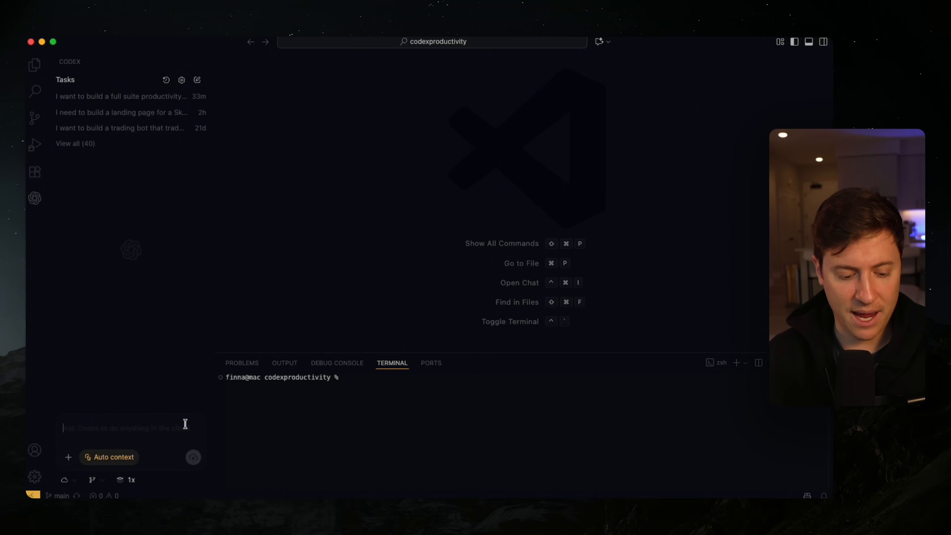
type("Add a dark mode to the app")
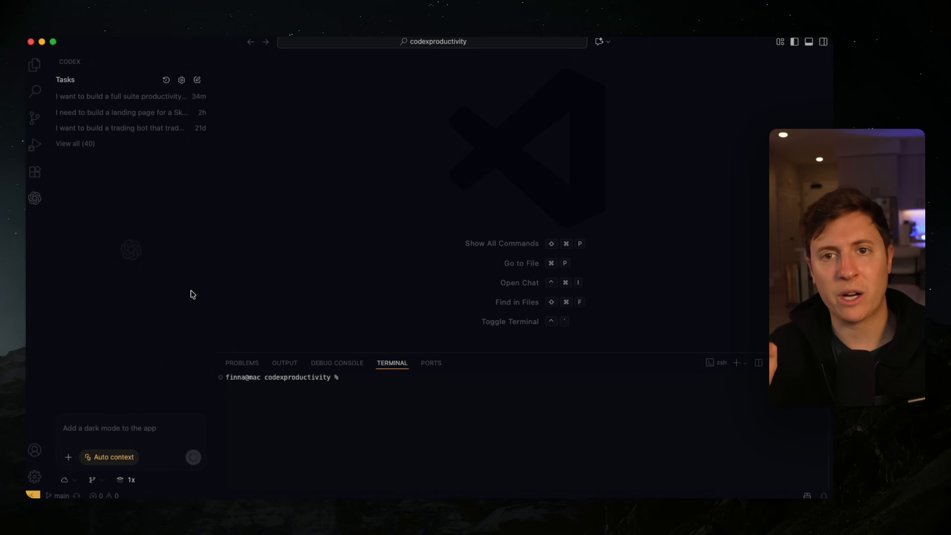
left_click(122, 96)
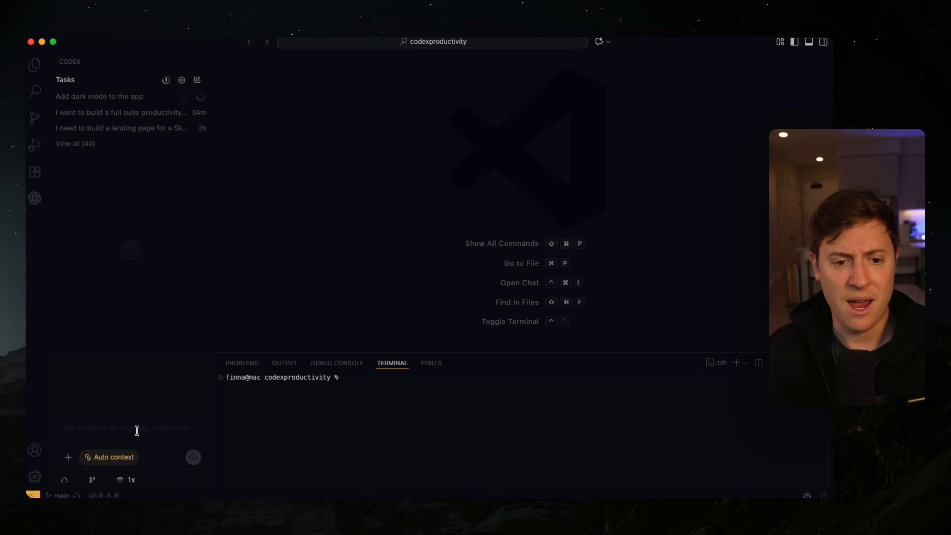
Draft the weekly calendar view task and adjust its number of parallel attempts.
type("Make it so I have a weekly view in the calendar")
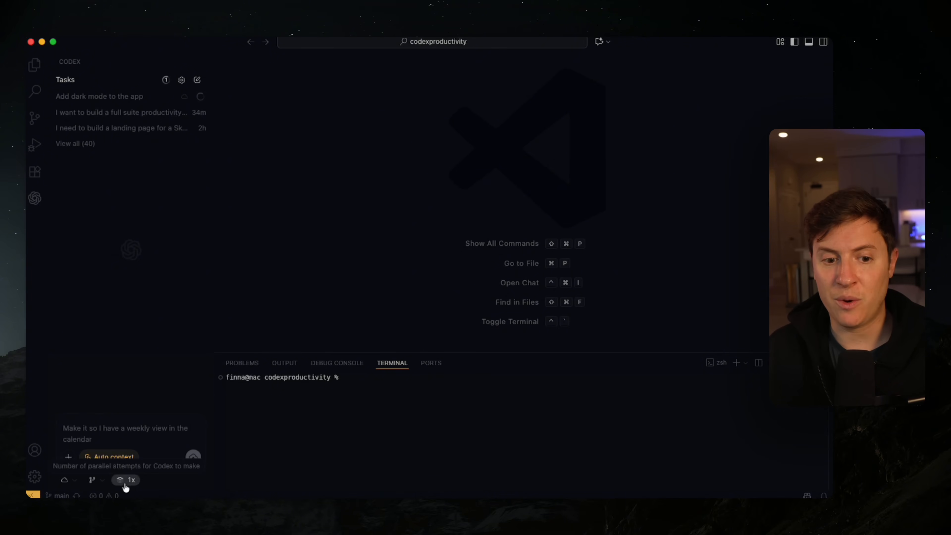
left_click(126, 480)
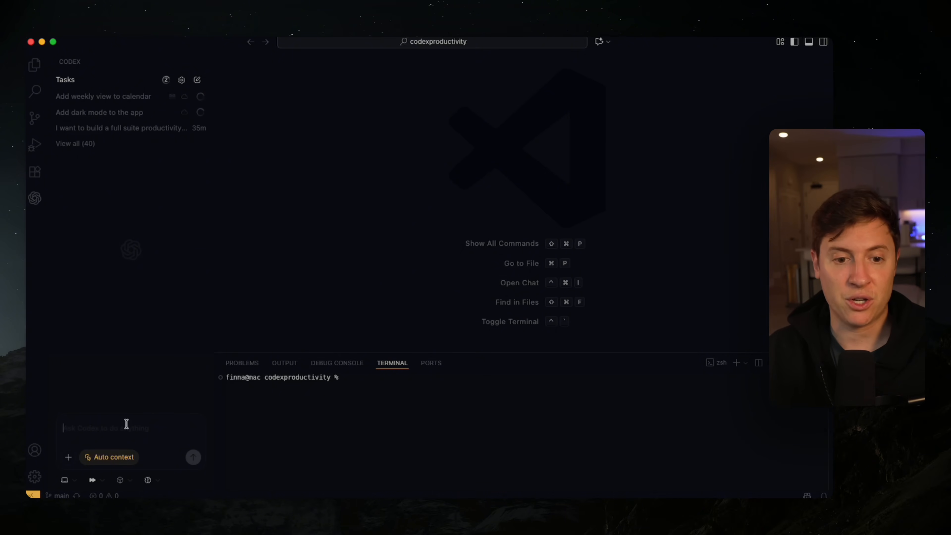
Submit a local task: 'Build a full marketing landing page for the app'.
type("Build")
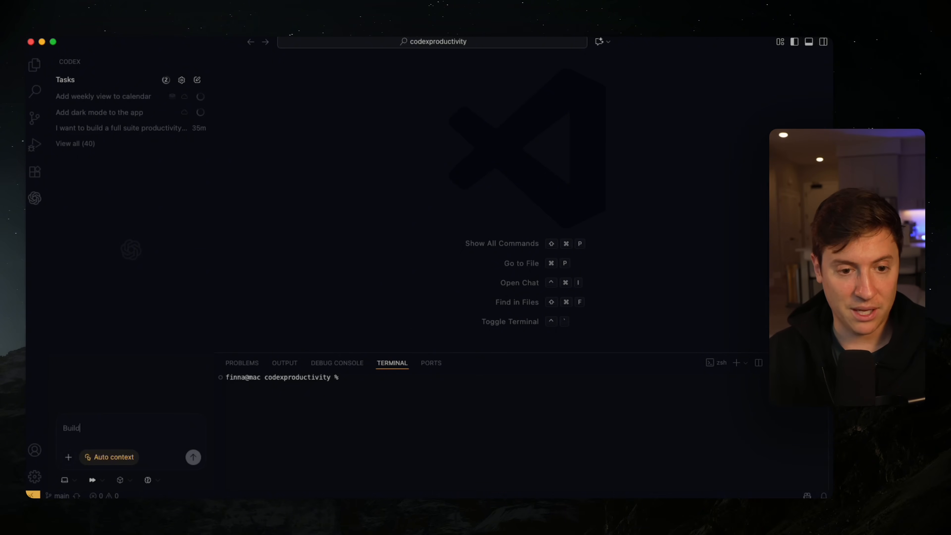
type("a full marketing")
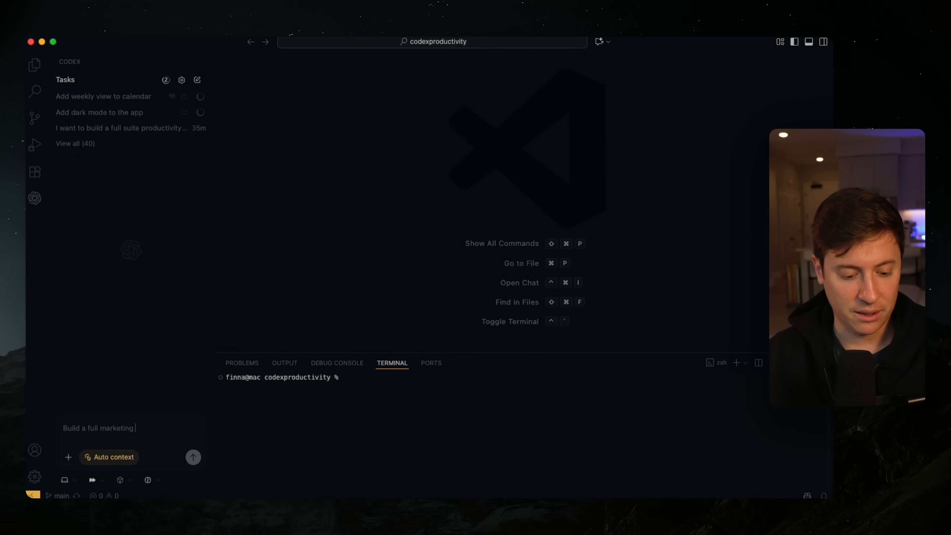
type("landing page for the")
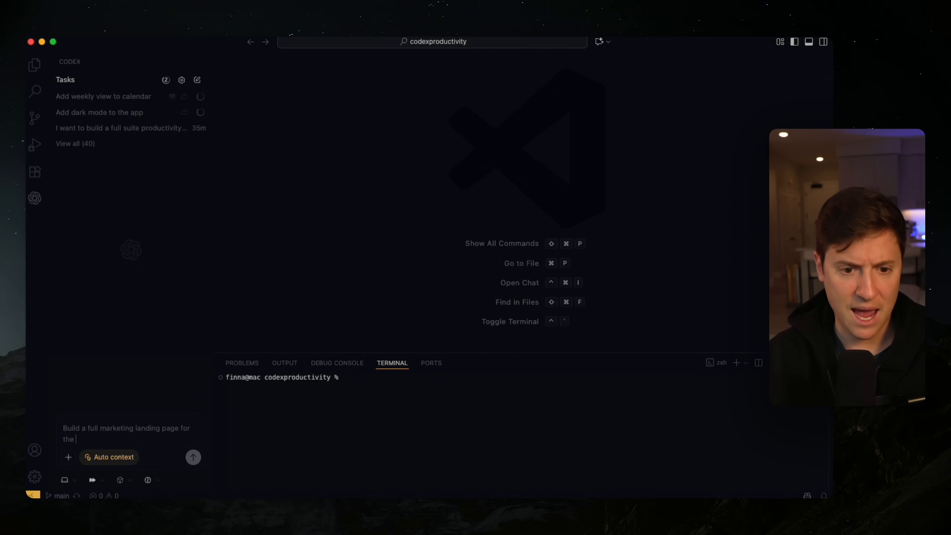
left_click(120, 480)
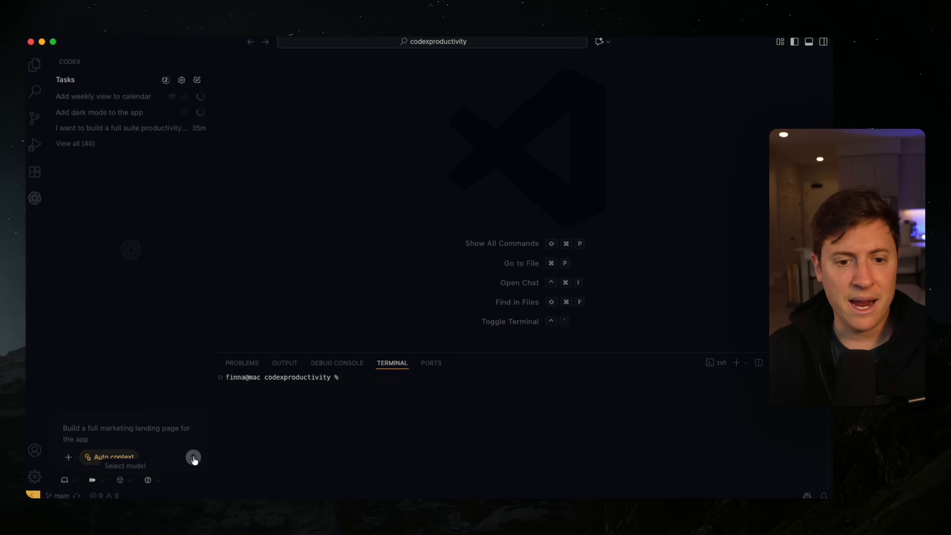
left_click(192, 457)
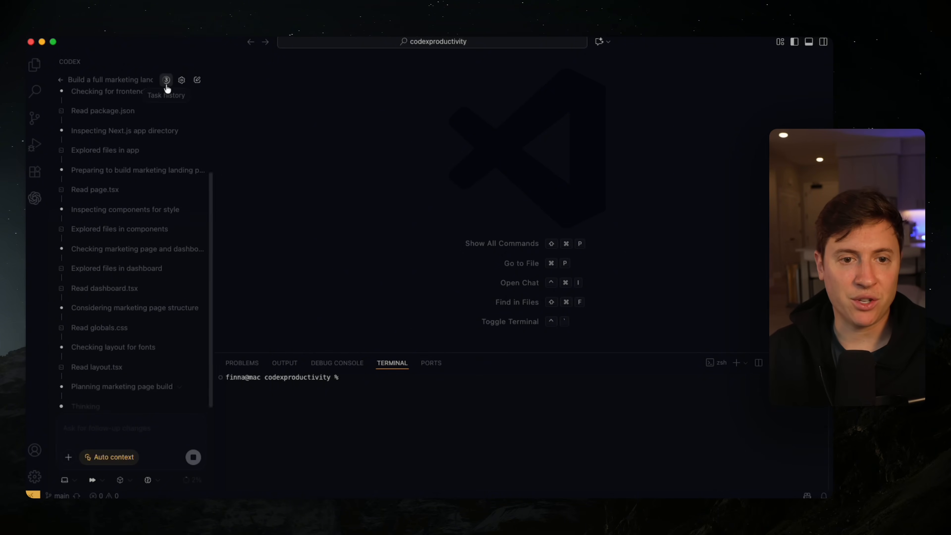
Show the recent Codex tasks and select the weekly calendar view task from the list.
left_click(166, 79)
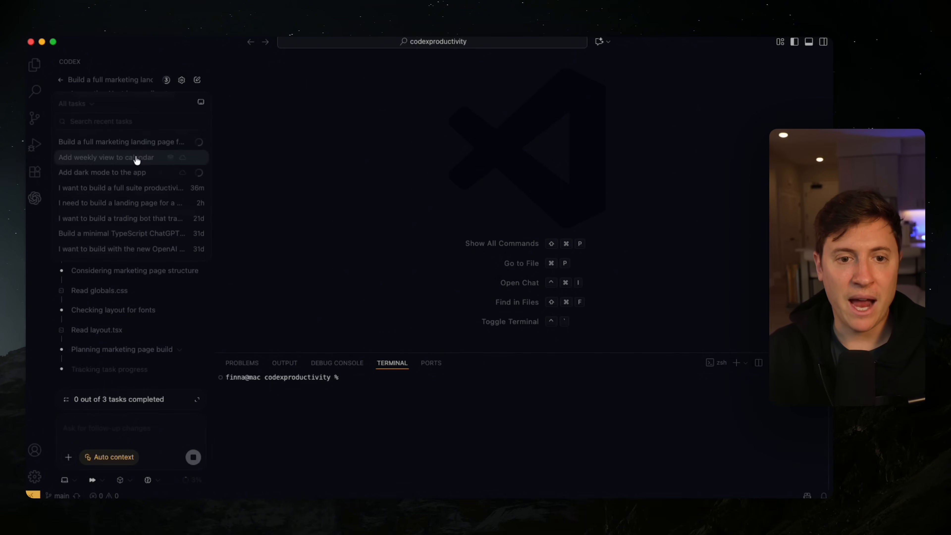
left_click(106, 157)
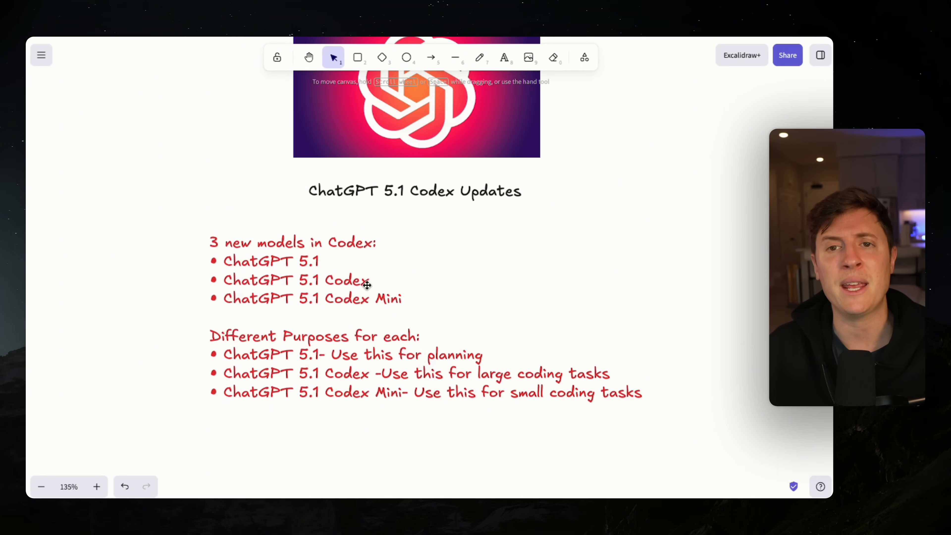
mouse_move(376, 280)
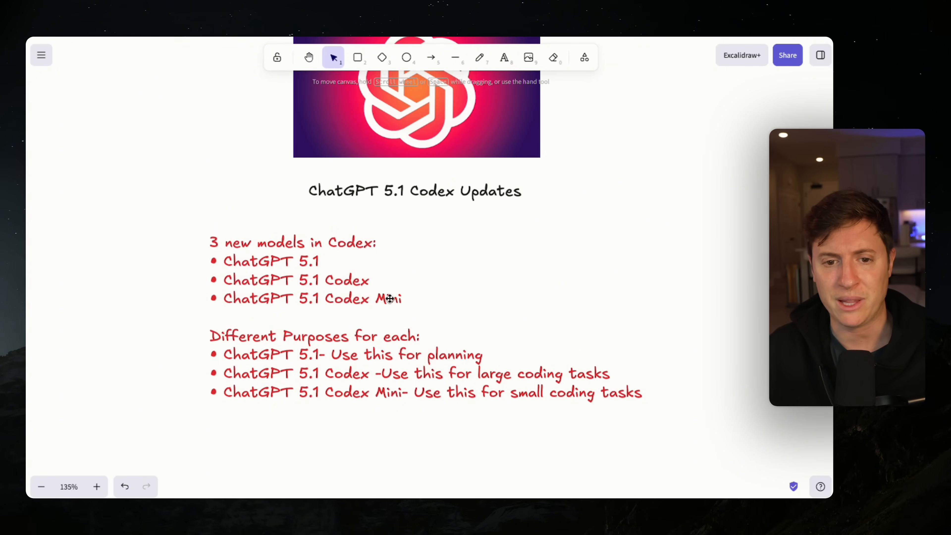
mouse_move(296, 284)
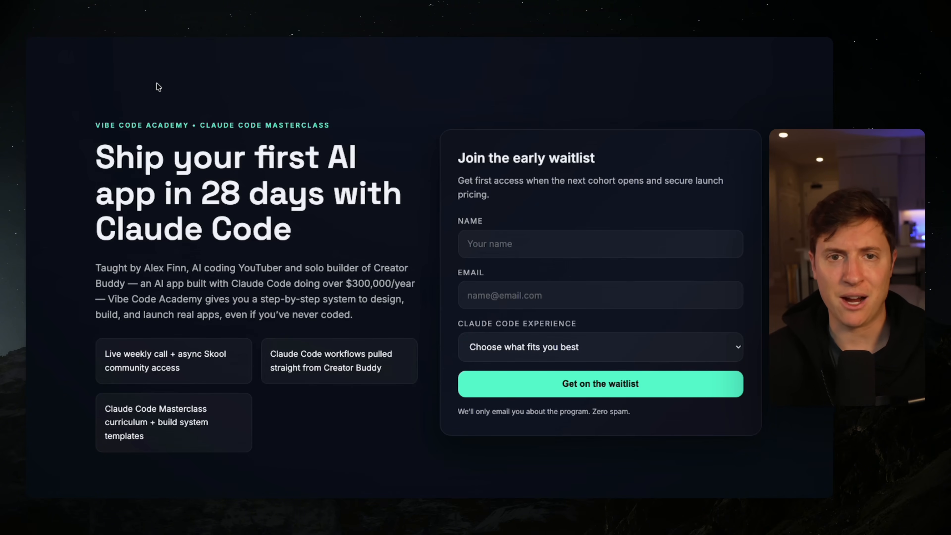
mouse_move(660, 199)
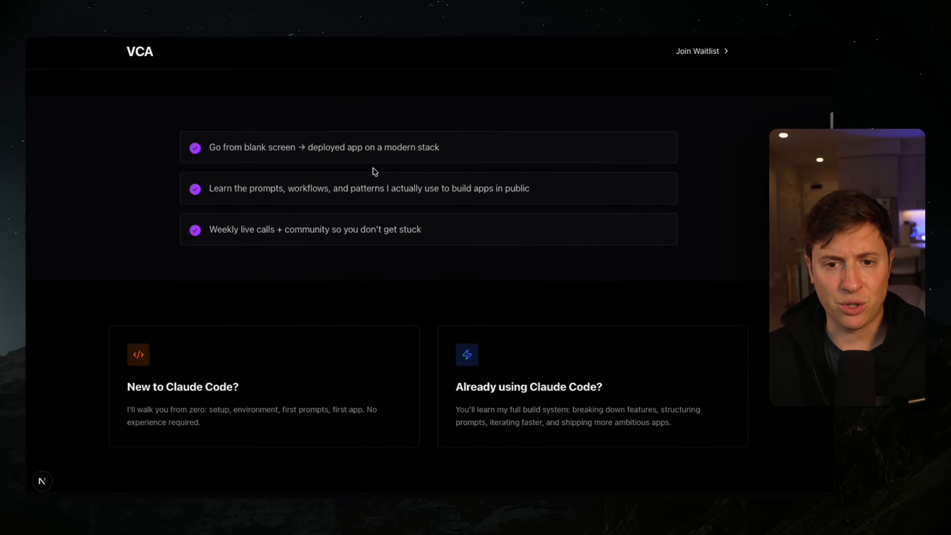
Scroll through the Claude Code version of the Vibe Code Academy landing page, section by section.
scroll("down", 3)
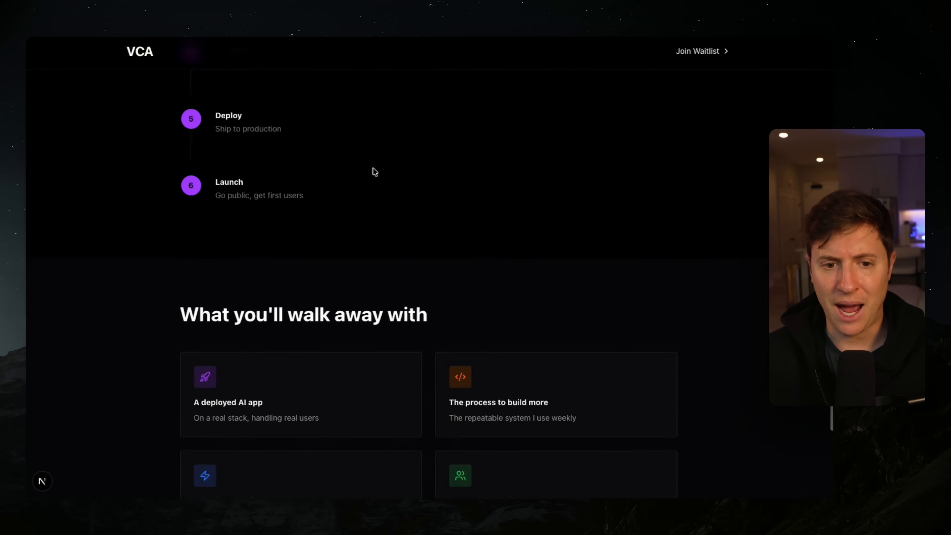
scroll("up", 3)
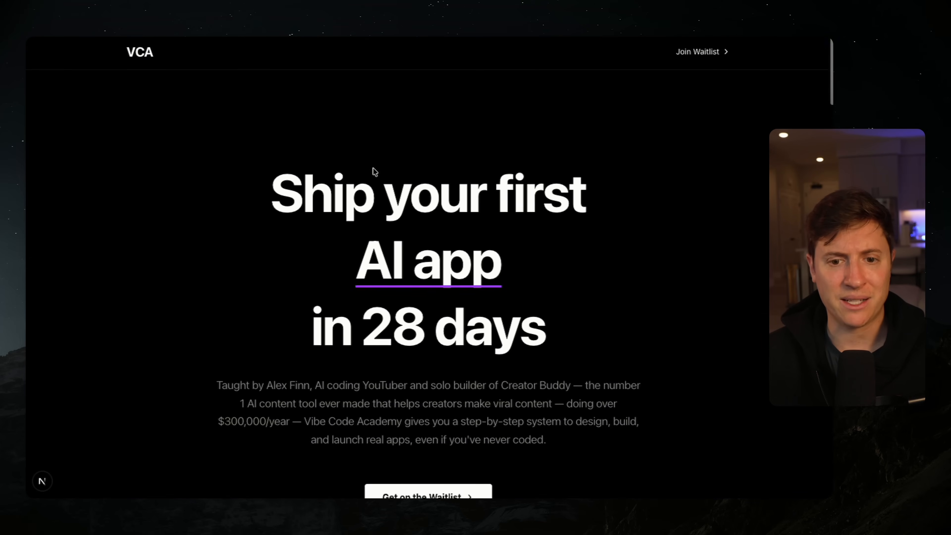
scroll("down", 3)
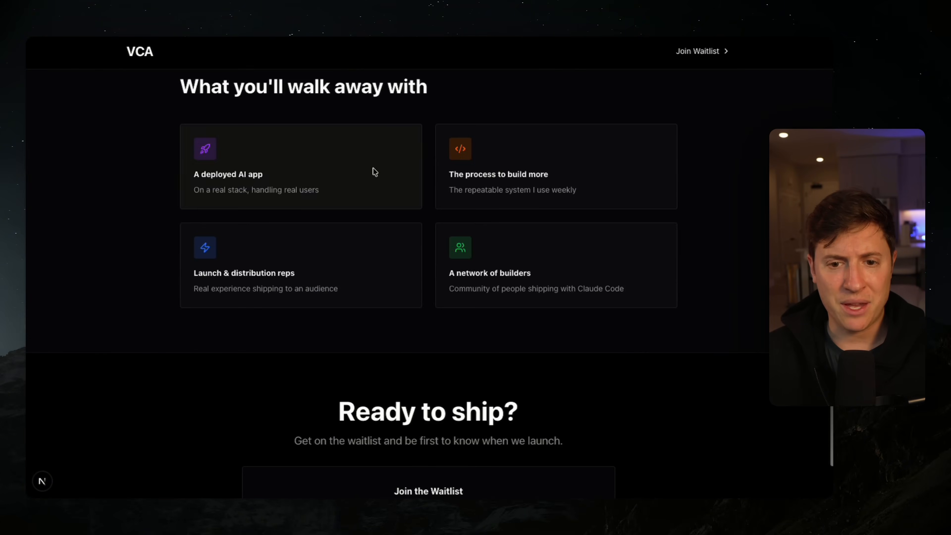
scroll("up", 3)
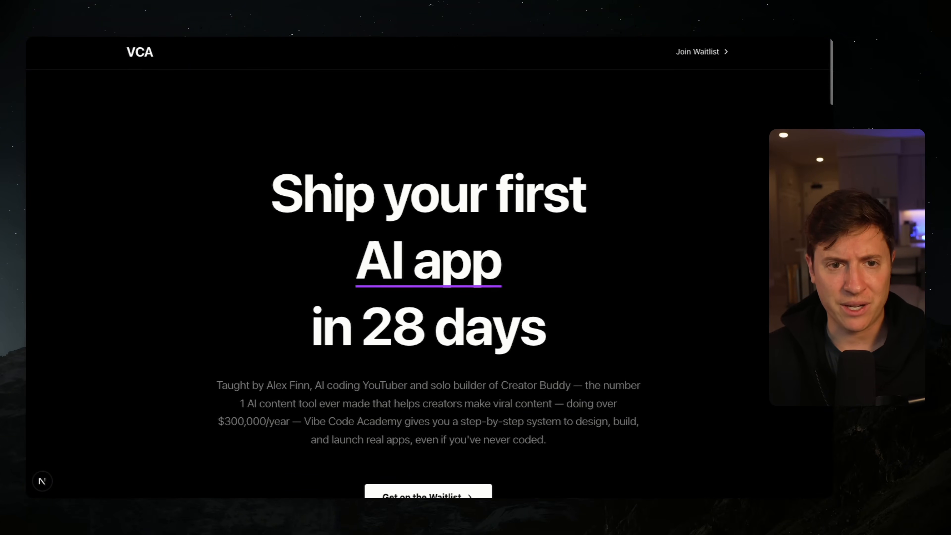
scroll("down", 3)
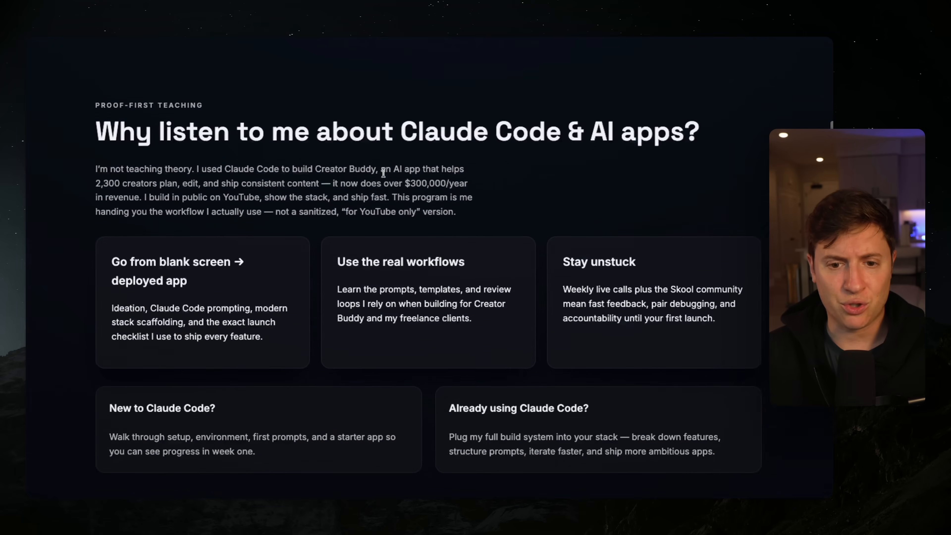
scroll("down", 3)
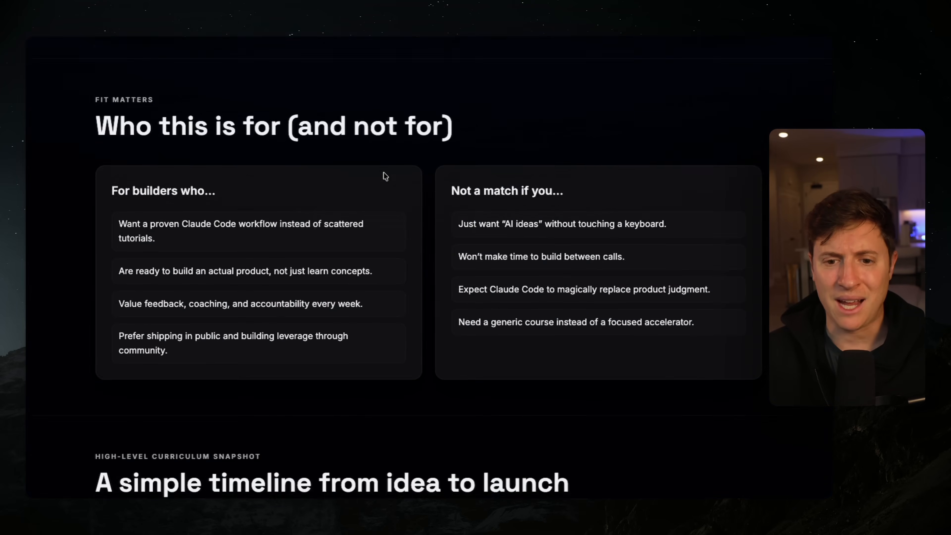
scroll("down", 3)
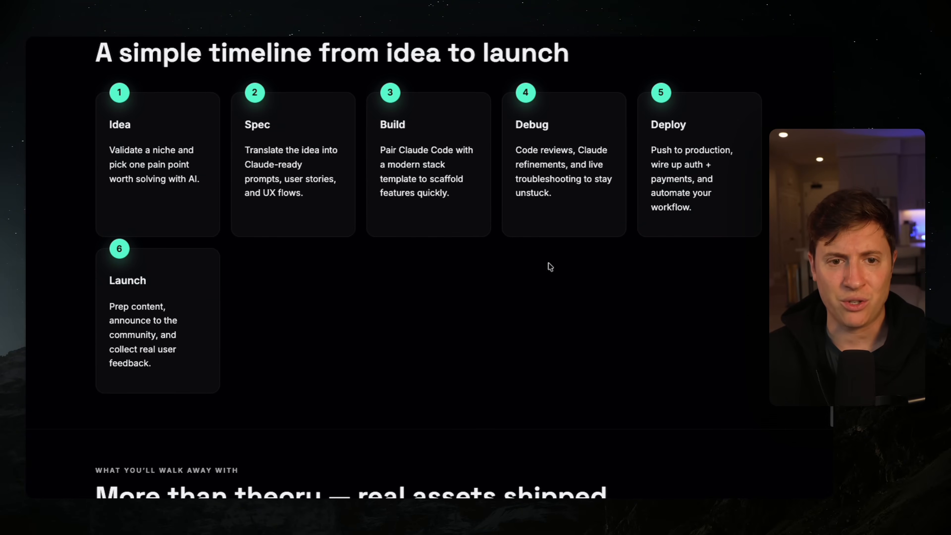
mouse_move(372, 116)
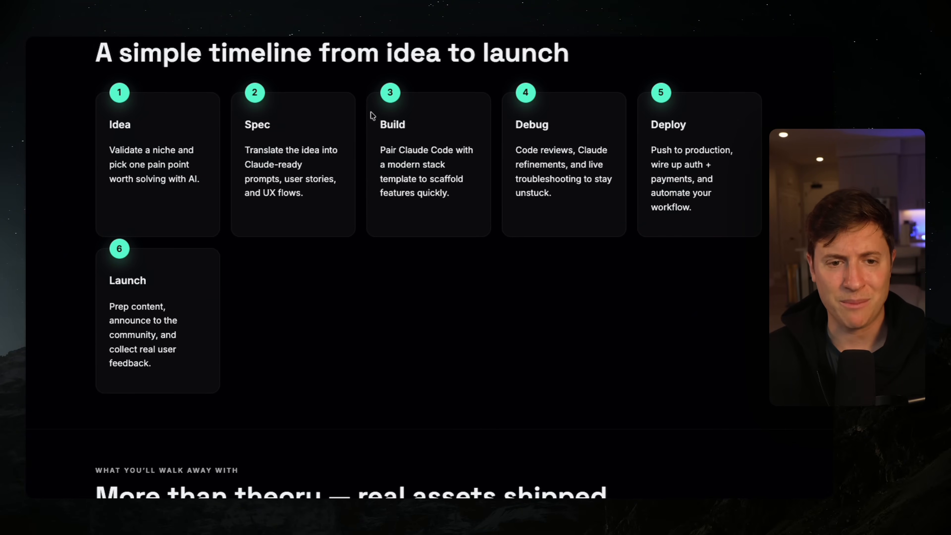
Scroll through the VCA landing page version, comparing its sections against the Claude Code design.
scroll("down", 3)
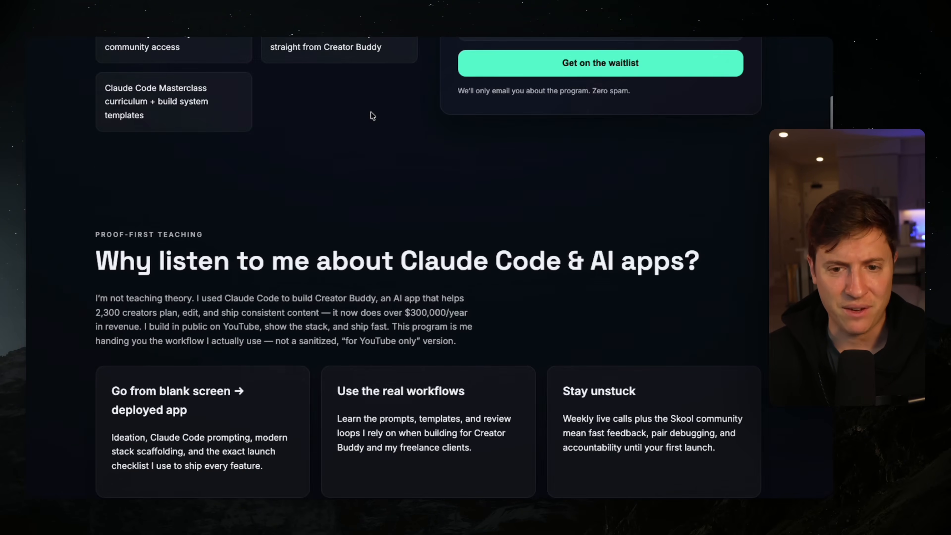
scroll("up", 3)
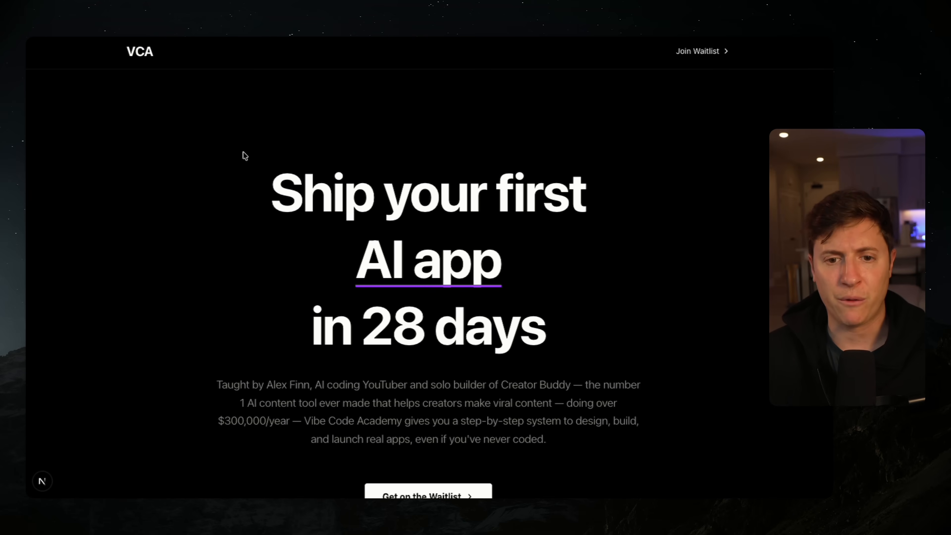
scroll("down", 3)
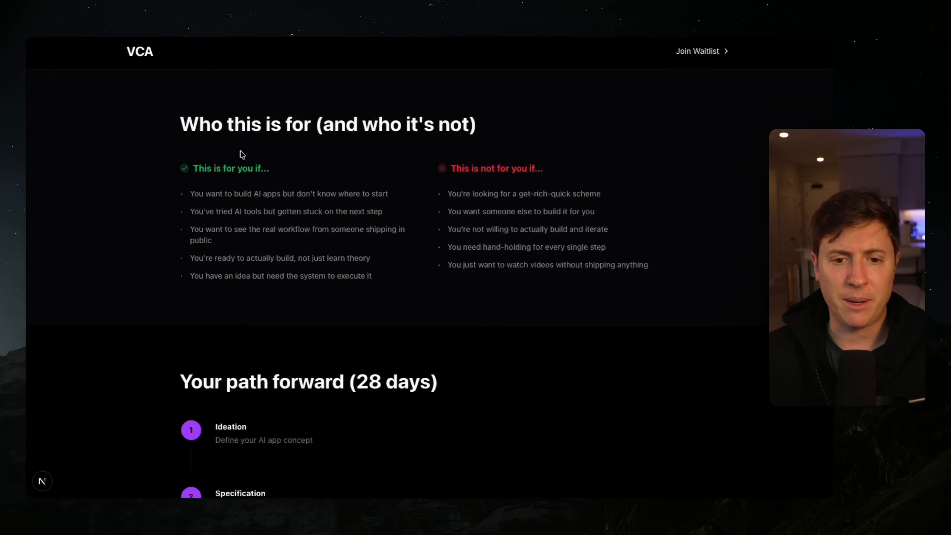
scroll("up", 3)
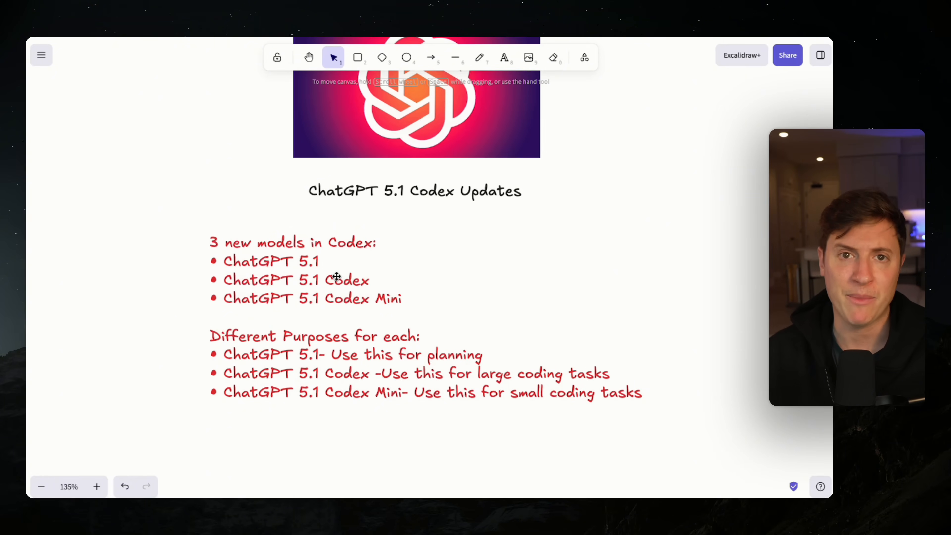
mouse_move(352, 238)
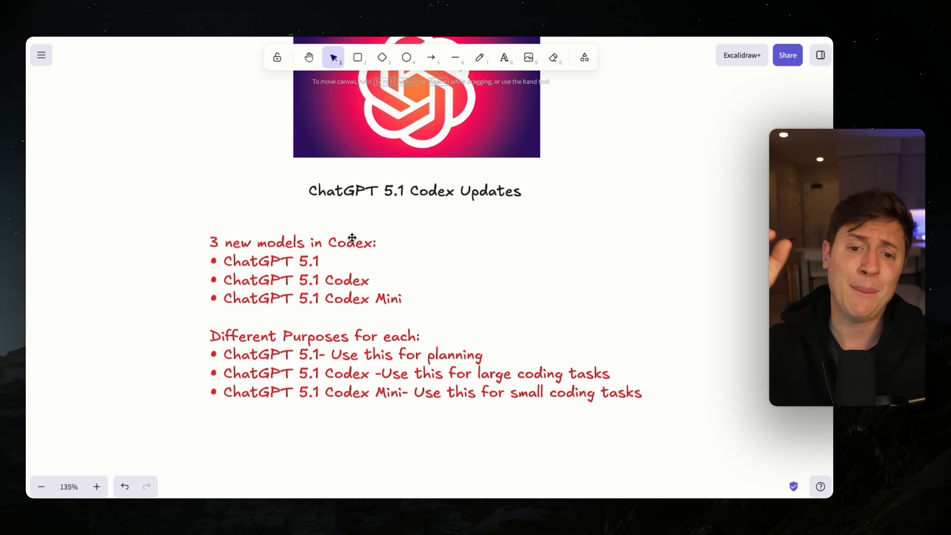
mouse_move(647, 265)
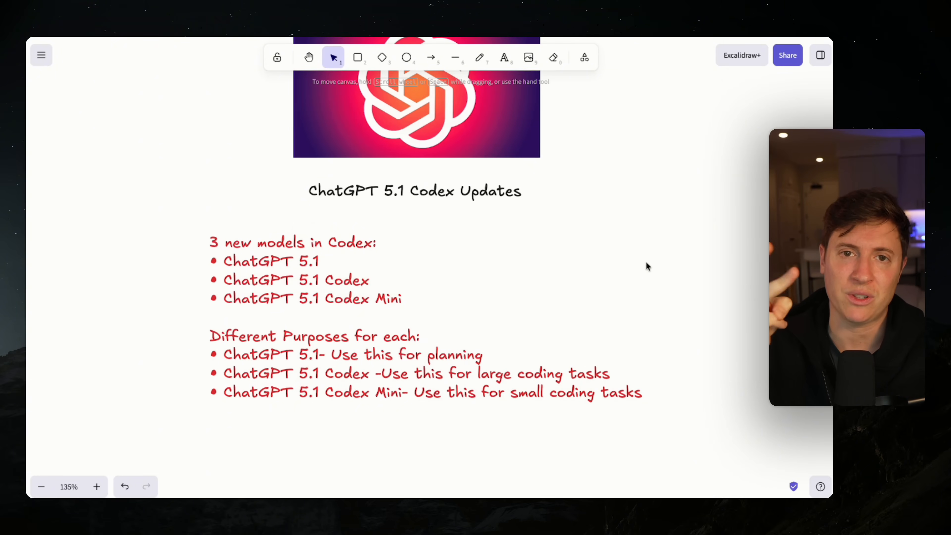
mouse_move(288, 261)
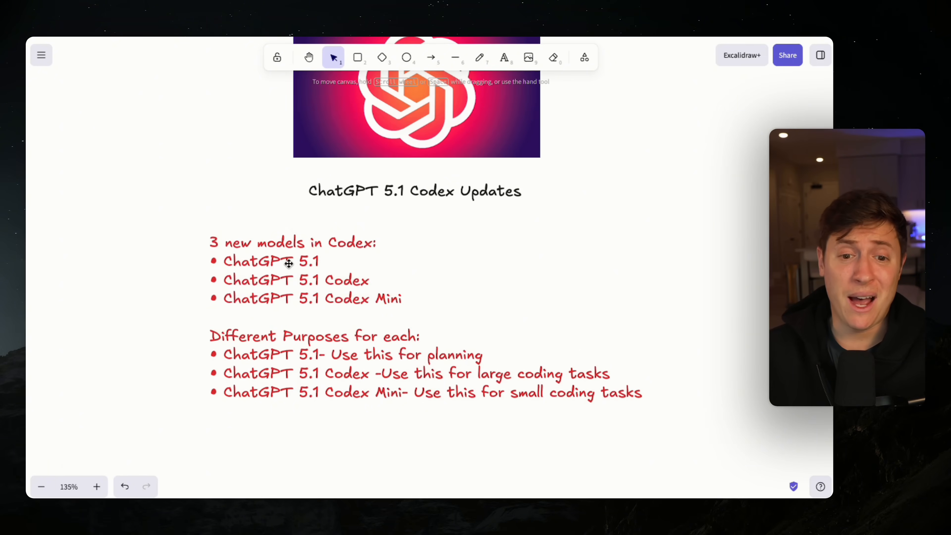